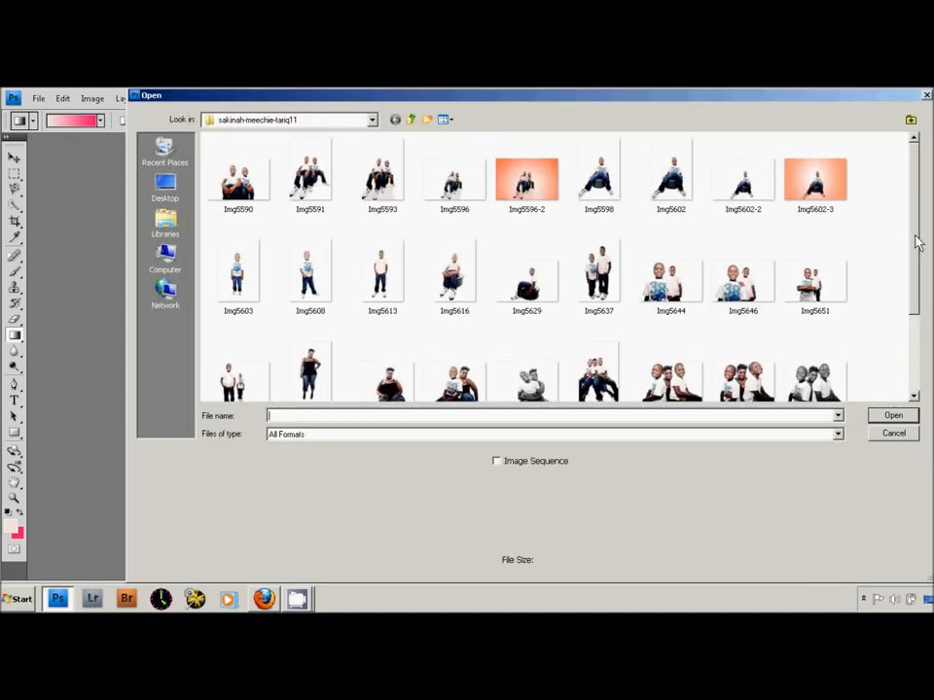
- Open the studio photo Img560222 of the boy sitting on the stool
{"action": "scroll", "scroll_direction": "down", "scroll_amount": 3}
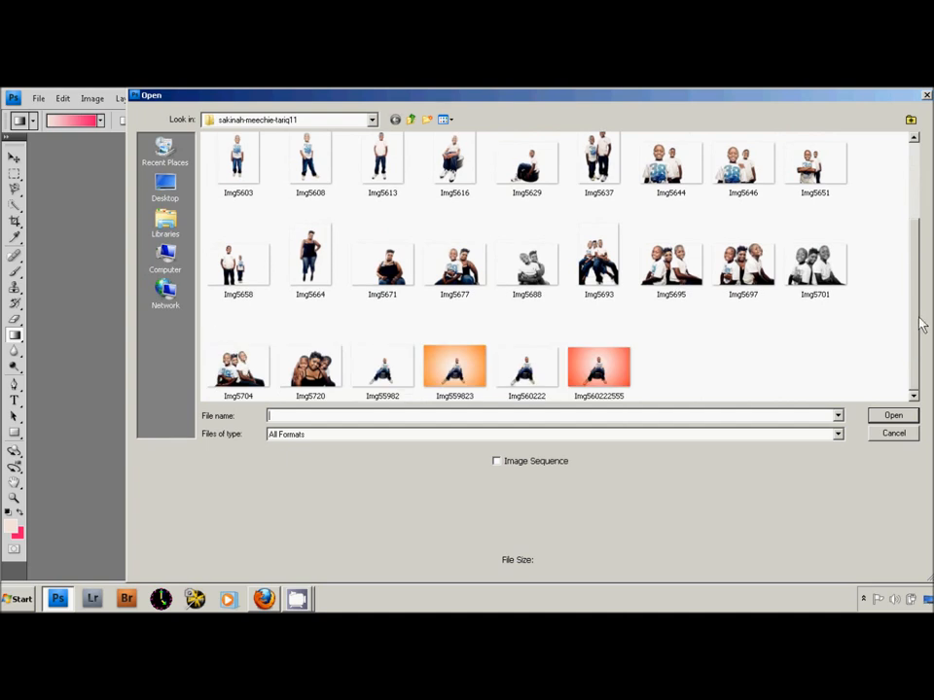
{"action": "mouse_move", "coordinate": [454, 368]}
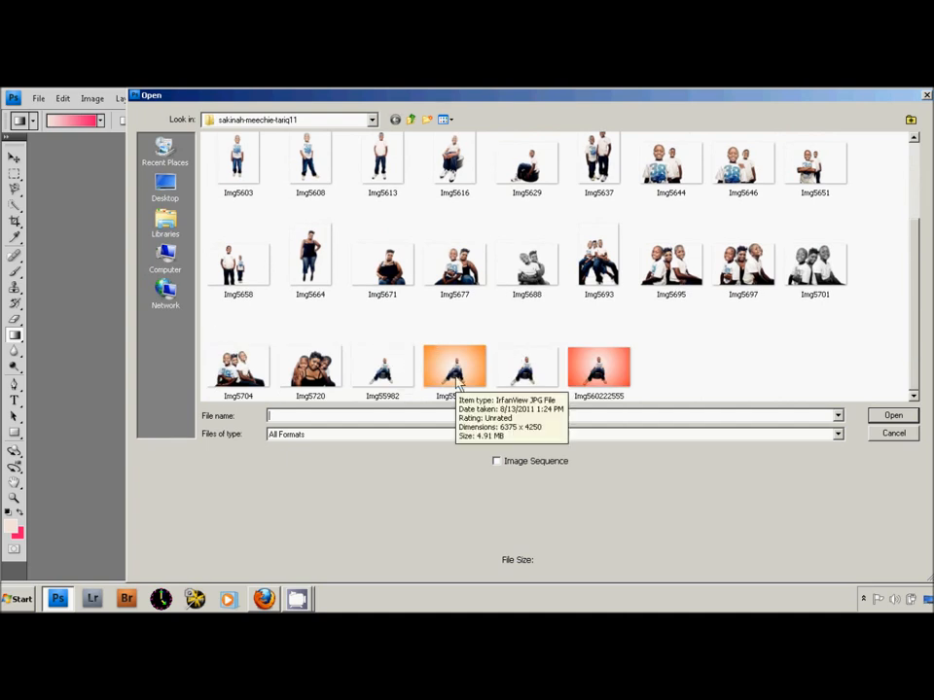
{"action": "mouse_move", "coordinate": [362, 382]}
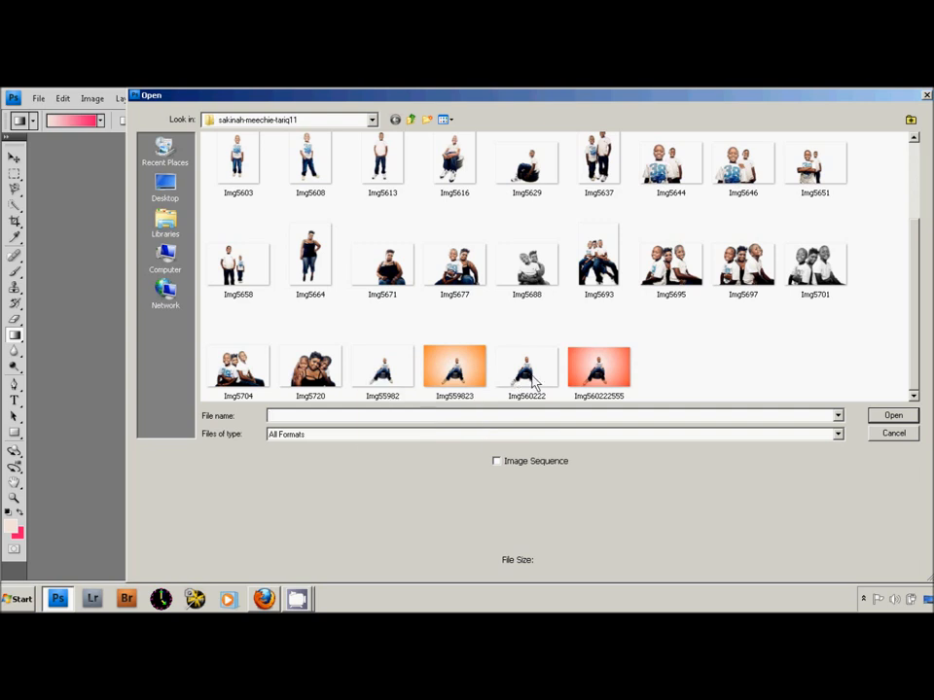
{"action": "left_click", "coordinate": [527, 366]}
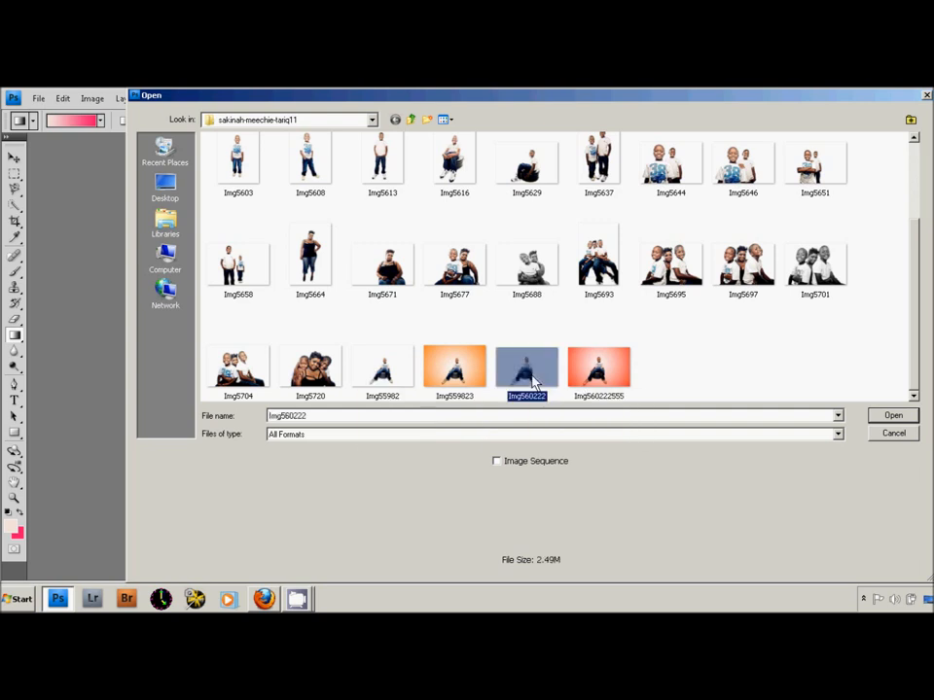
{"action": "left_click", "coordinate": [891, 415]}
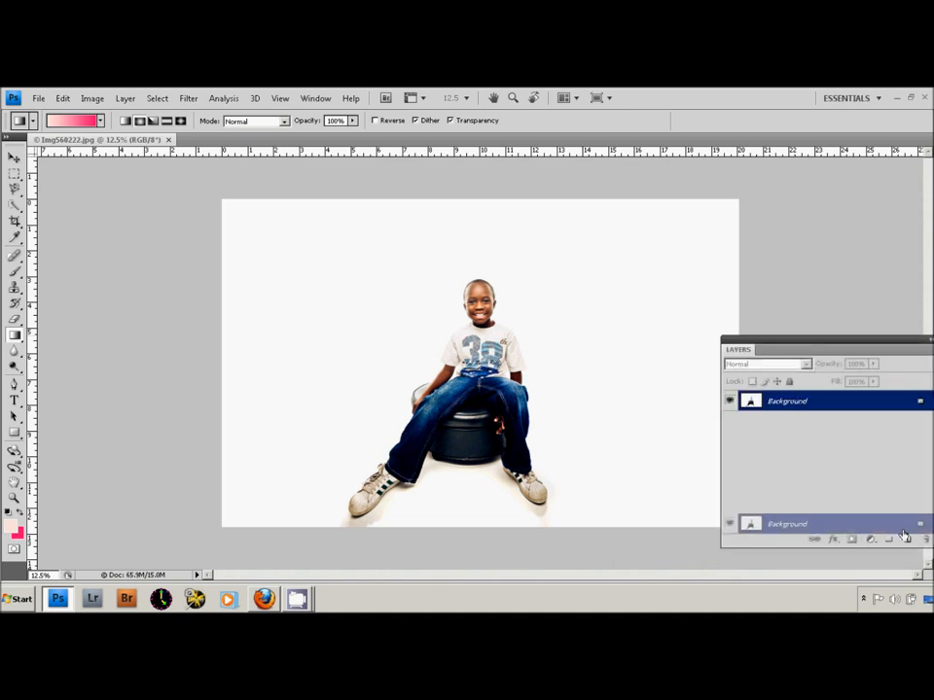
- Duplicate the photo into a Background copy, add an empty Layer 1, and select the copy
{"action": "key", "text": "ctrl+j"}
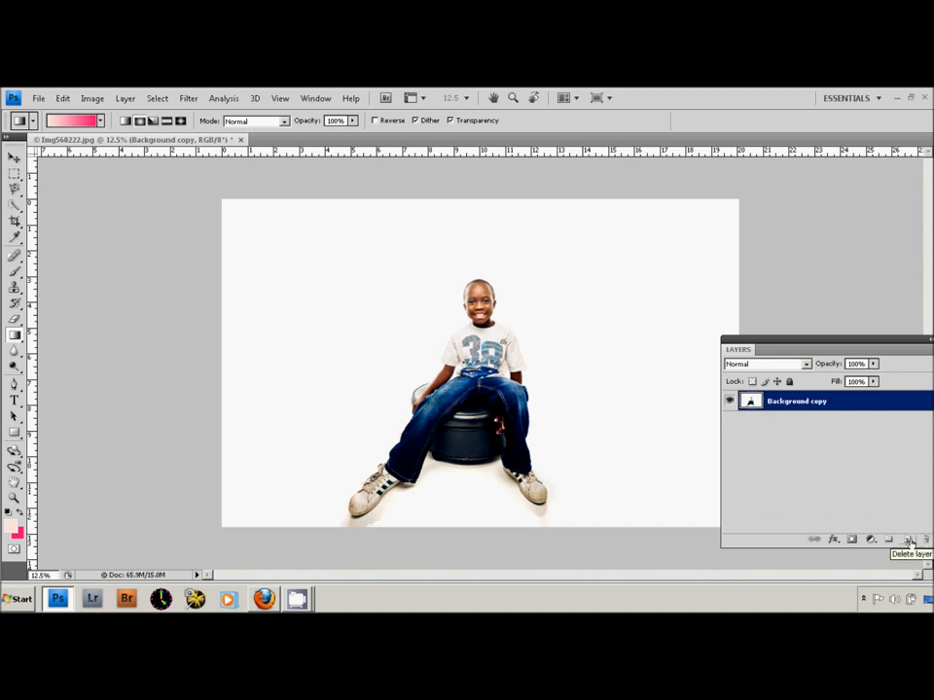
{"action": "left_click", "coordinate": [908, 539]}
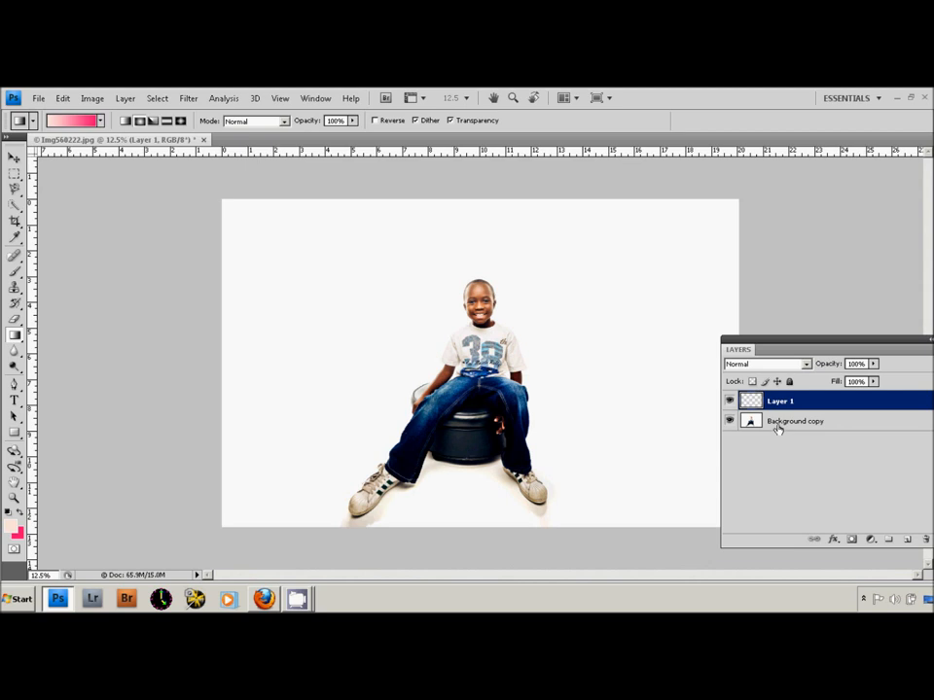
{"action": "left_click", "coordinate": [795, 420]}
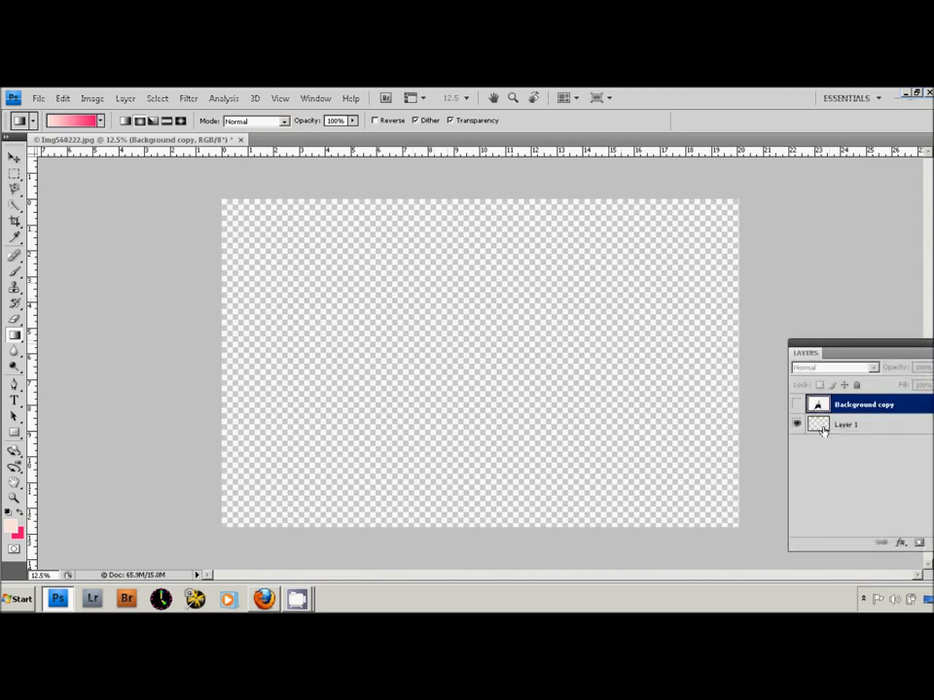
- Make the empty Layer 1 the active layer to paint on
{"action": "left_click", "coordinate": [846, 424]}
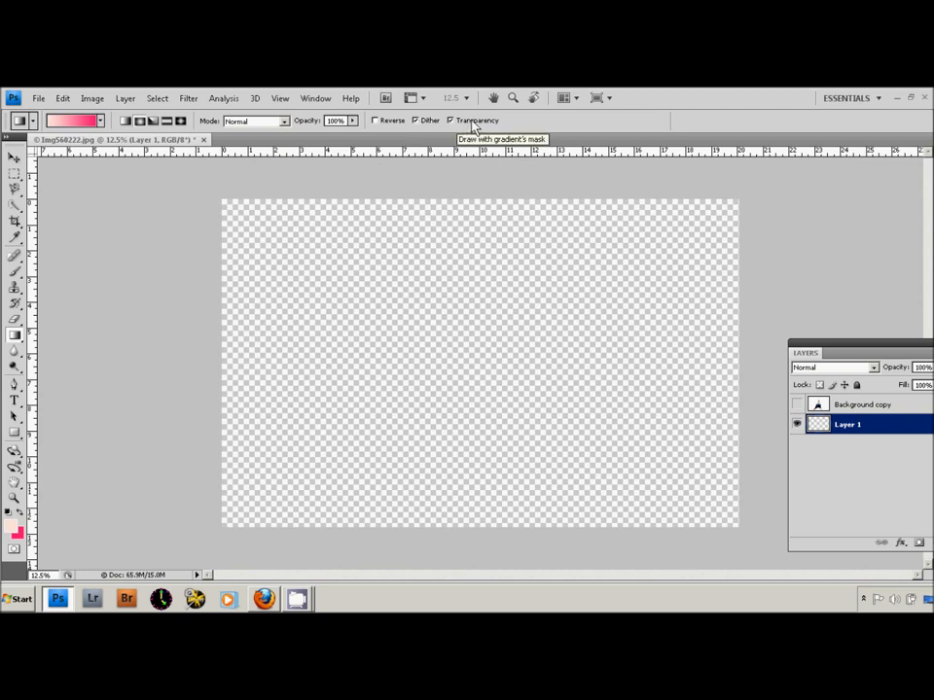
{"action": "mouse_move", "coordinate": [446, 328]}
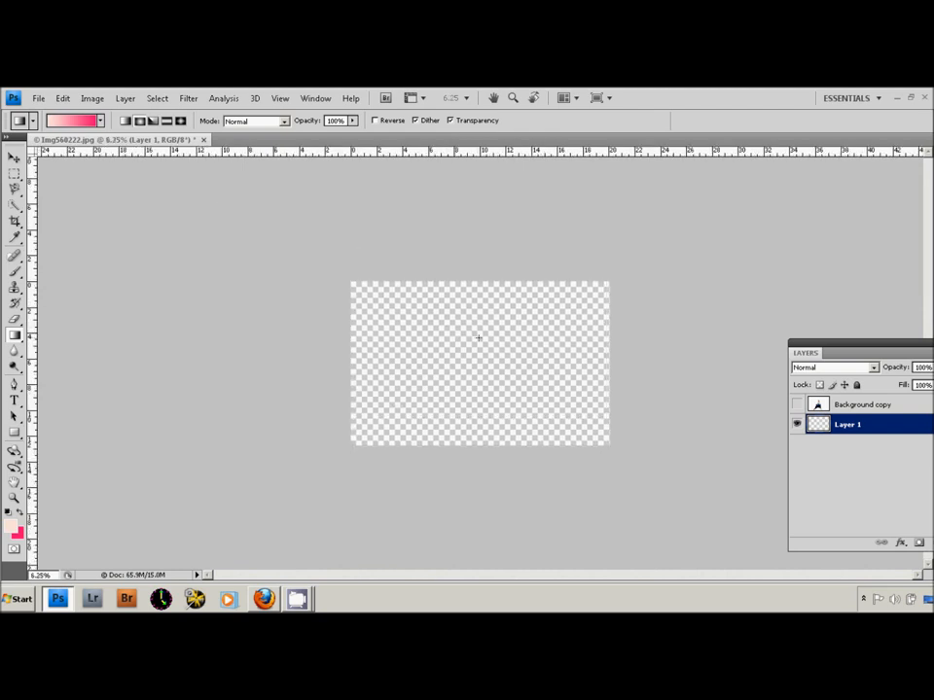
{"action": "mouse_move", "coordinate": [476, 328]}
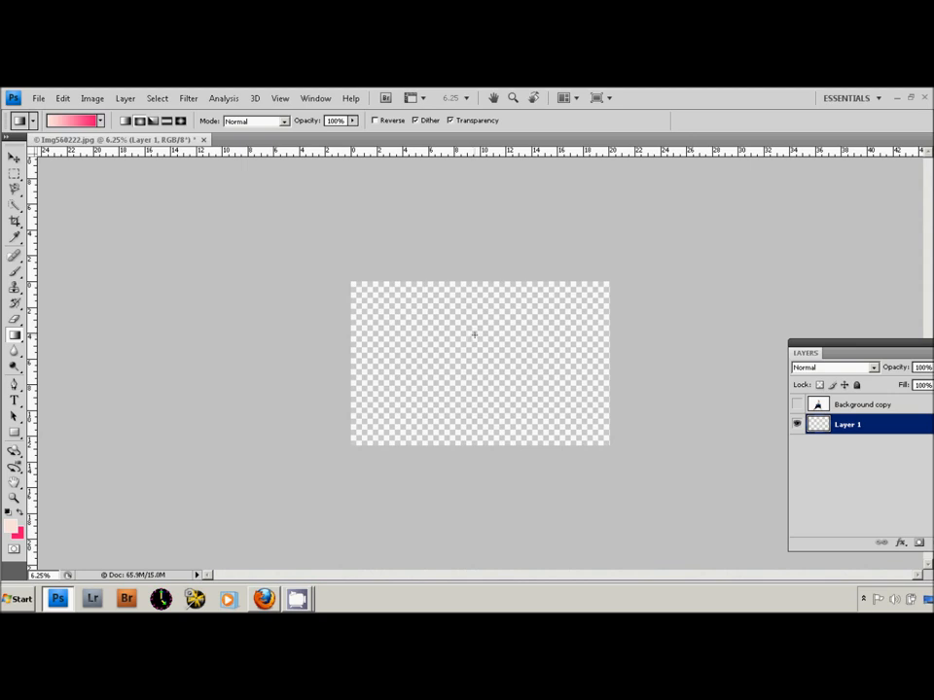
- Drag a pale-to-pink radial gradient downward from the canvas centre on Layer 1
{"action": "left_click_drag", "start_coordinate": [473, 335], "coordinate": [474, 428]}
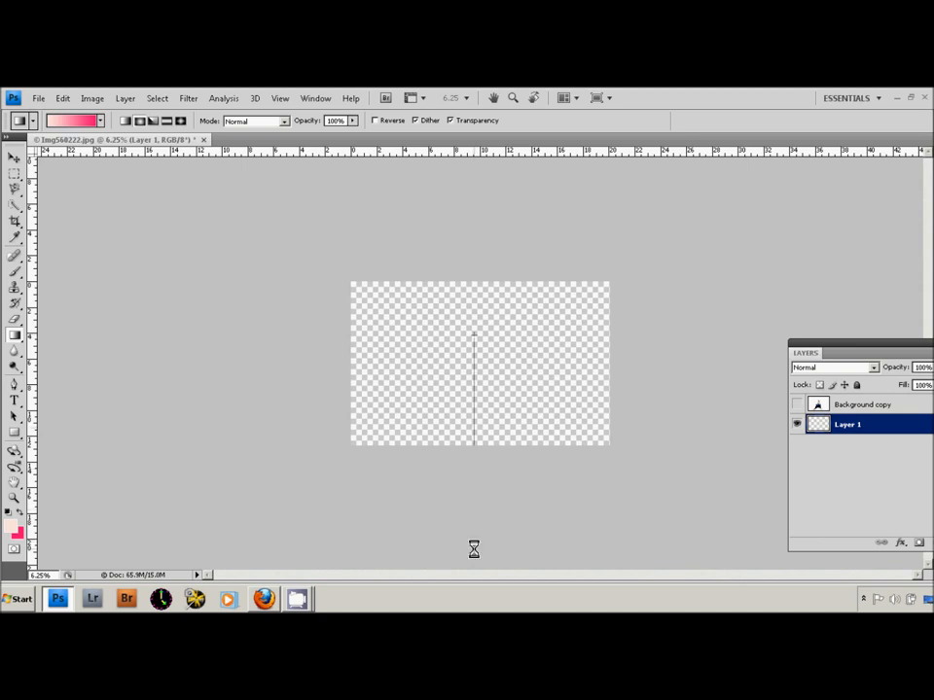
{"action": "left_click_drag", "start_coordinate": [473, 334], "coordinate": [474, 446]}
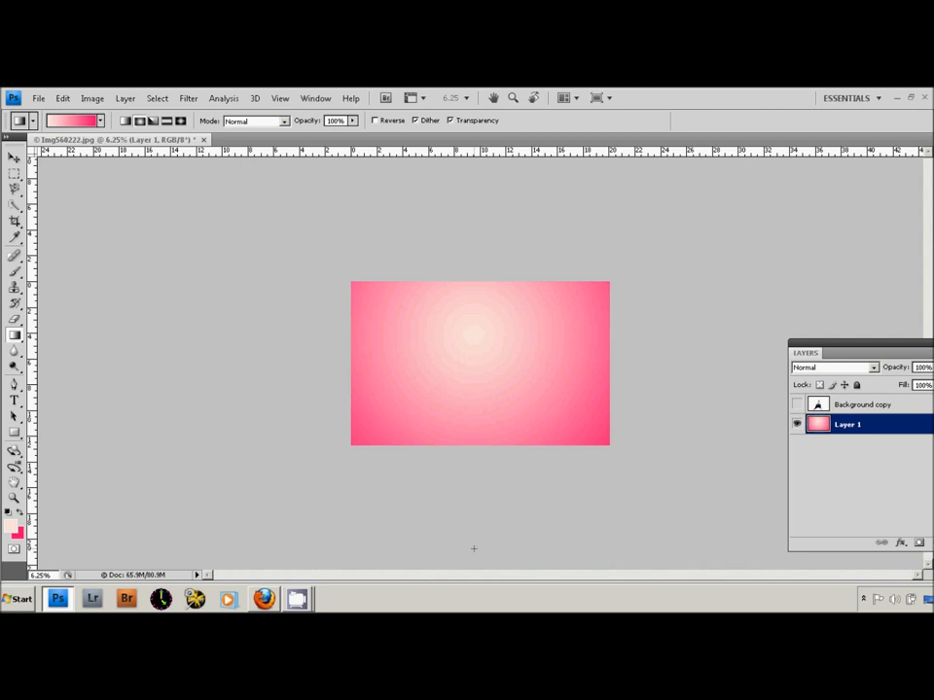
{"action": "mouse_move", "coordinate": [493, 422]}
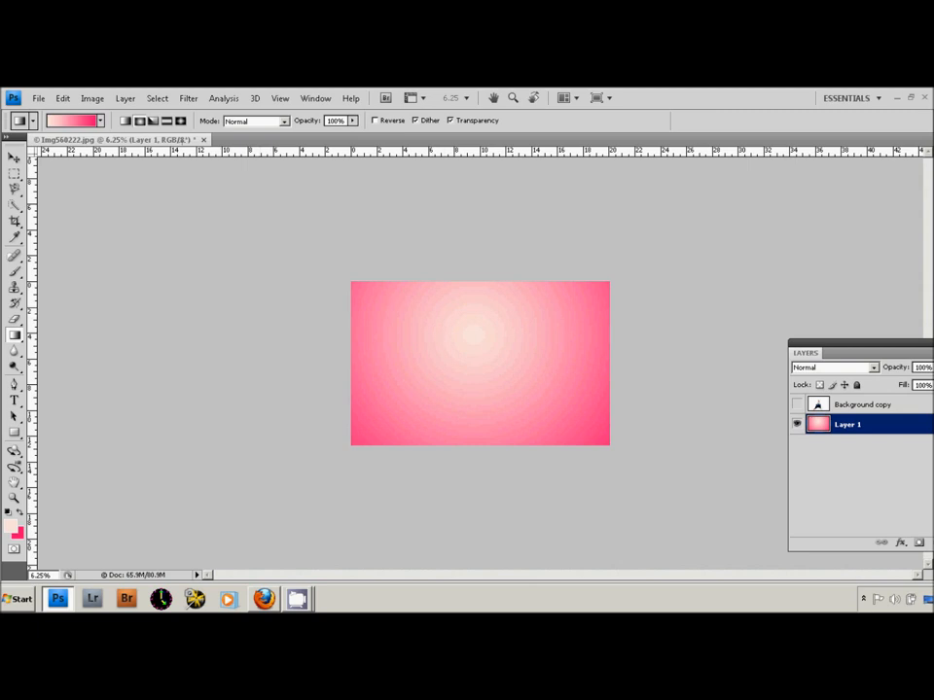
- Free Transform the gradient to about 114% height downward and commit
{"action": "left_click", "coordinate": [62, 98]}
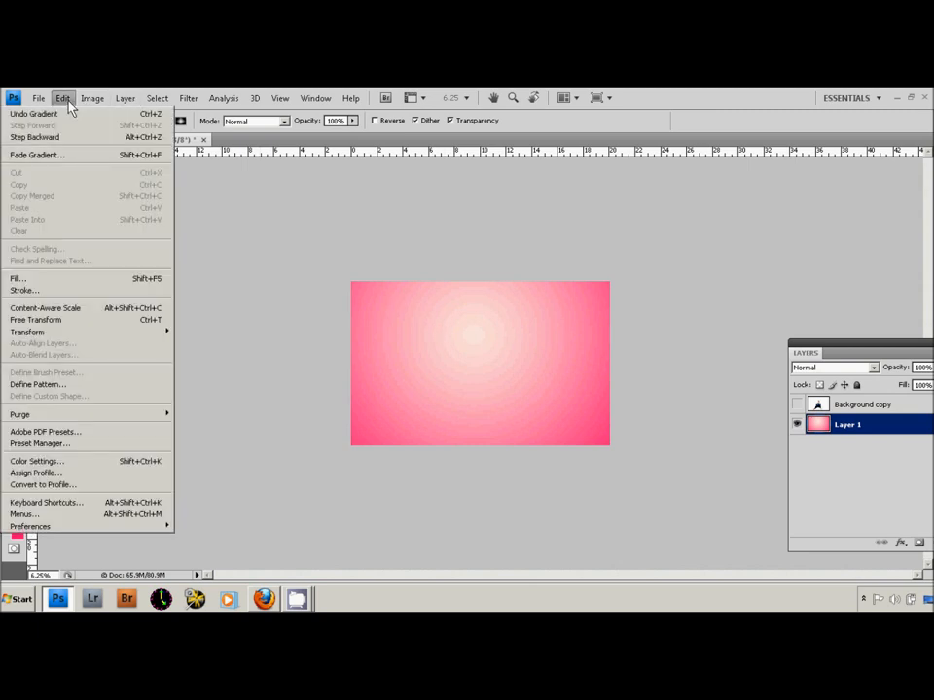
{"action": "left_click", "coordinate": [35, 319]}
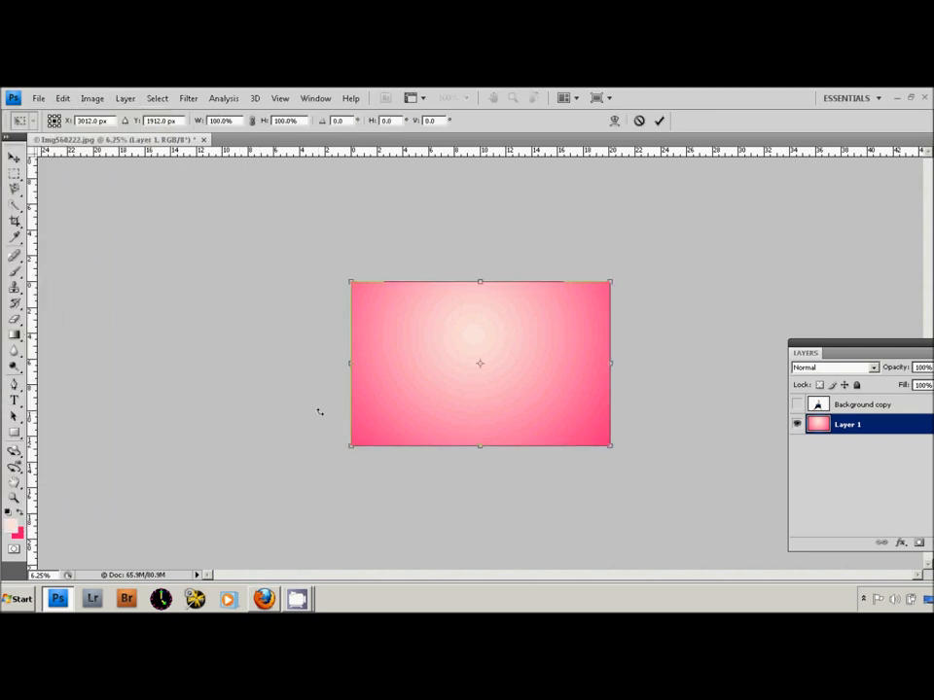
{"action": "left_click_drag", "start_coordinate": [479, 446], "coordinate": [479, 465]}
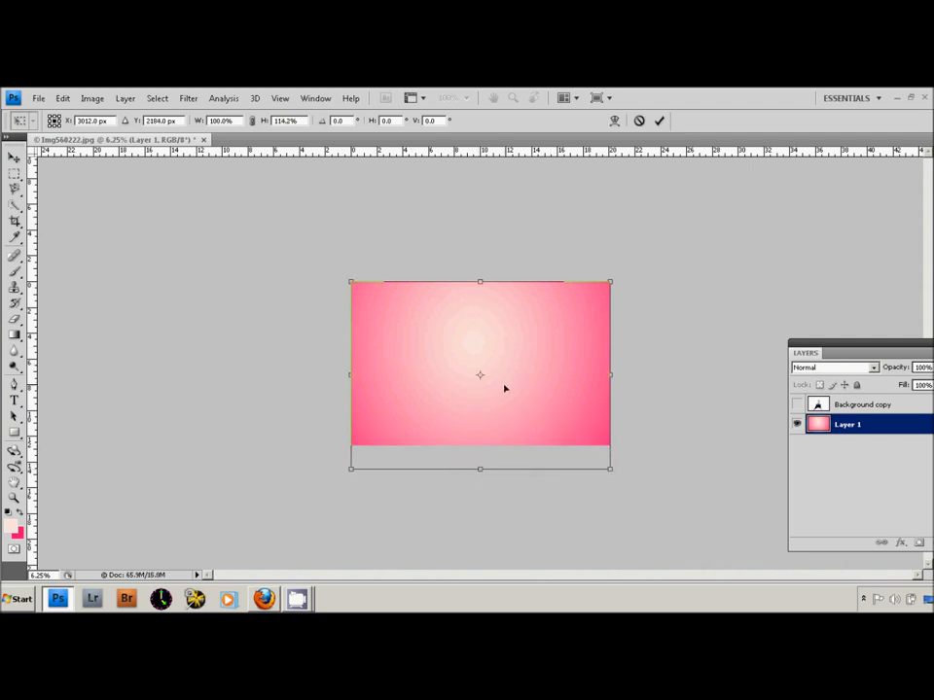
{"action": "mouse_move", "coordinate": [582, 377]}
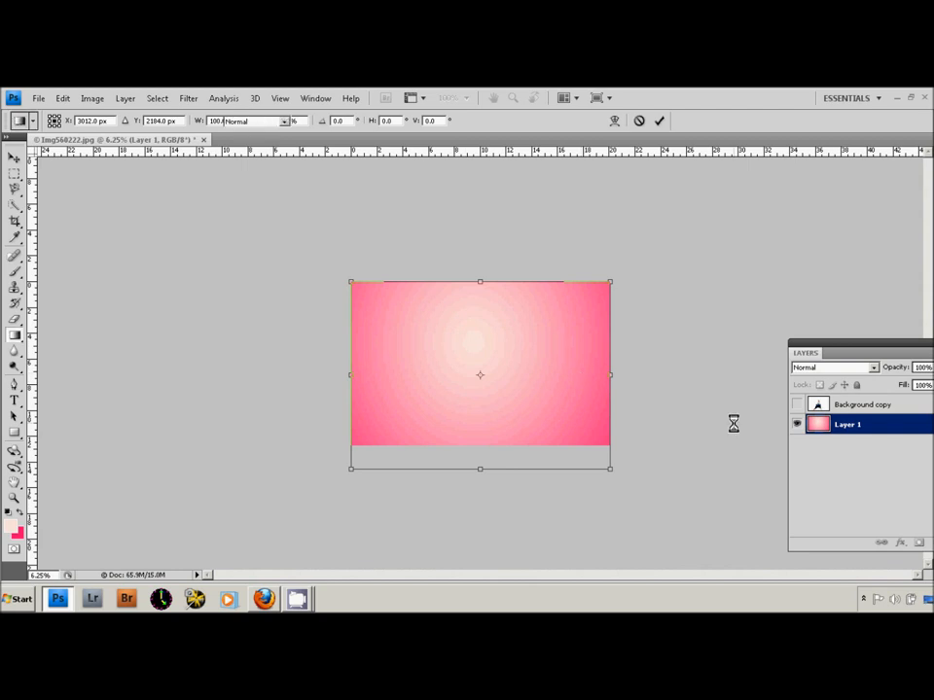
{"action": "left_click", "coordinate": [659, 119]}
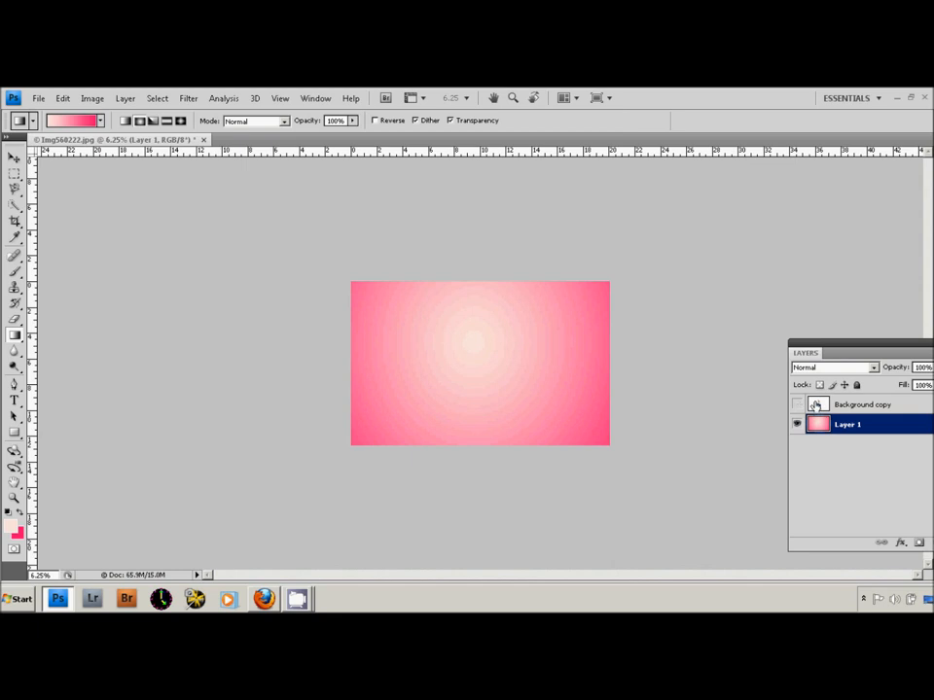
- Show the photo layer and set its blend mode to Multiply after trying Darken and Overlay
{"action": "left_click", "coordinate": [797, 405]}
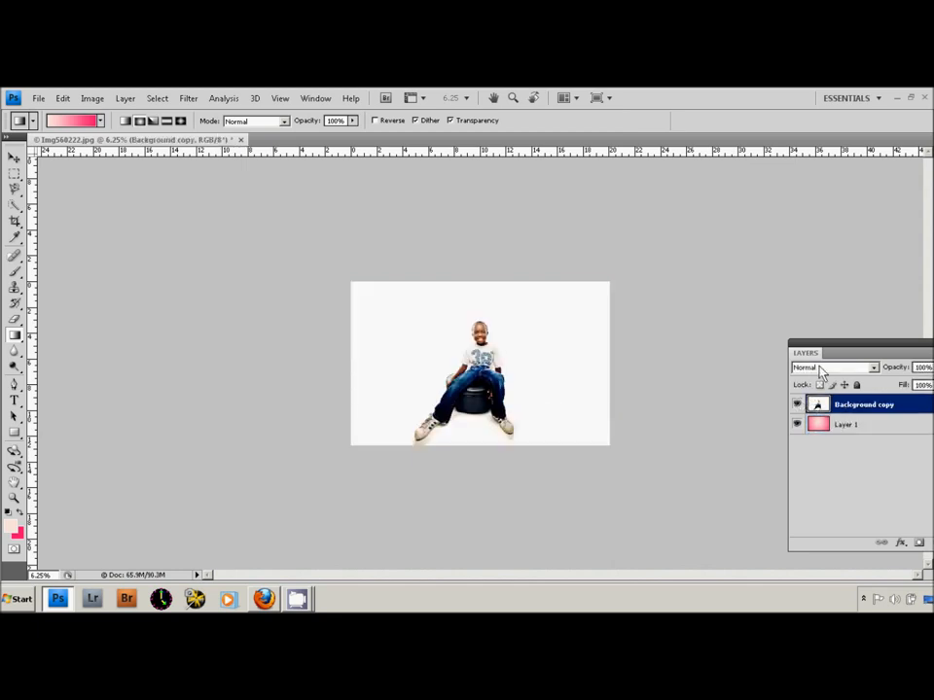
{"action": "left_click", "coordinate": [833, 367]}
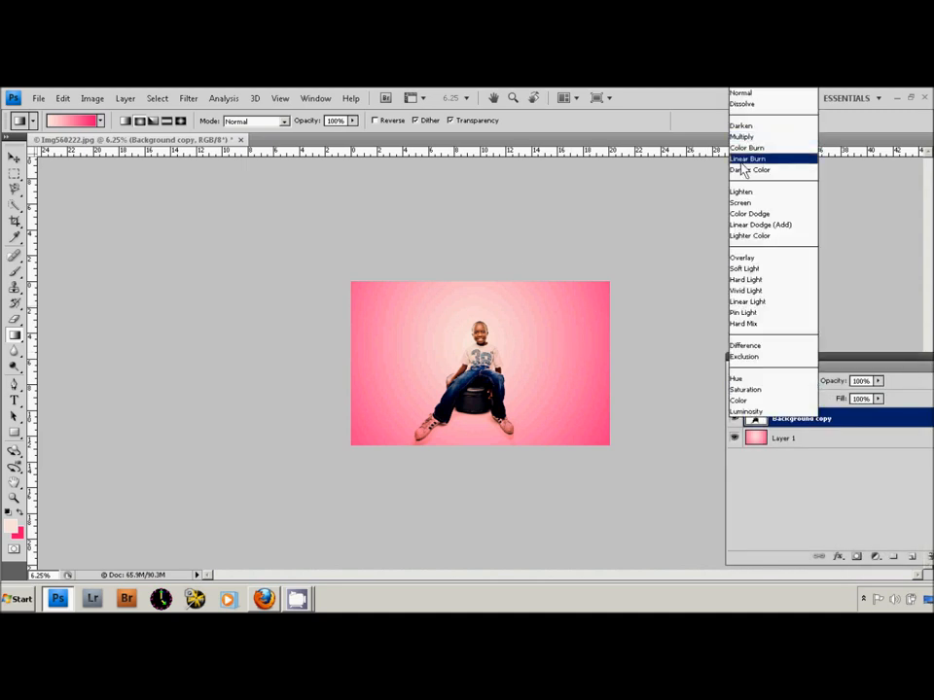
{"action": "left_click", "coordinate": [741, 114]}
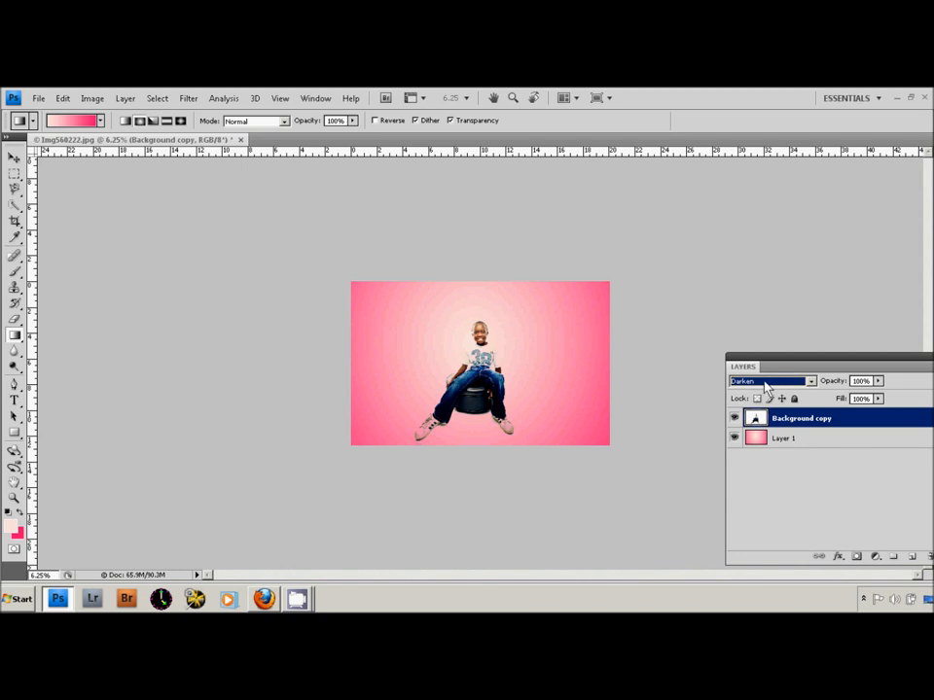
{"action": "left_click", "coordinate": [771, 380]}
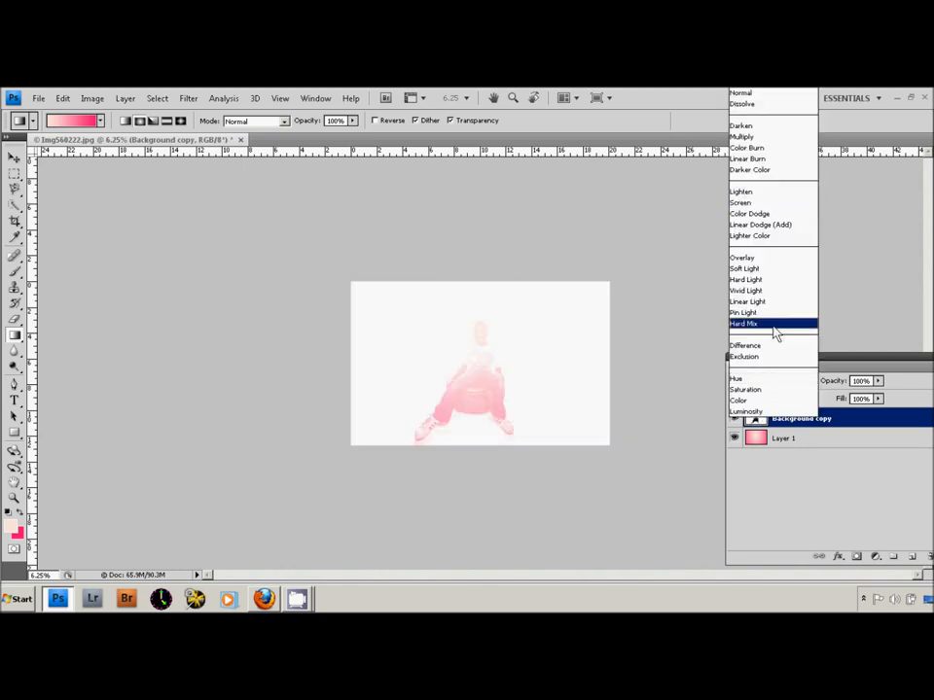
{"action": "left_click", "coordinate": [742, 258]}
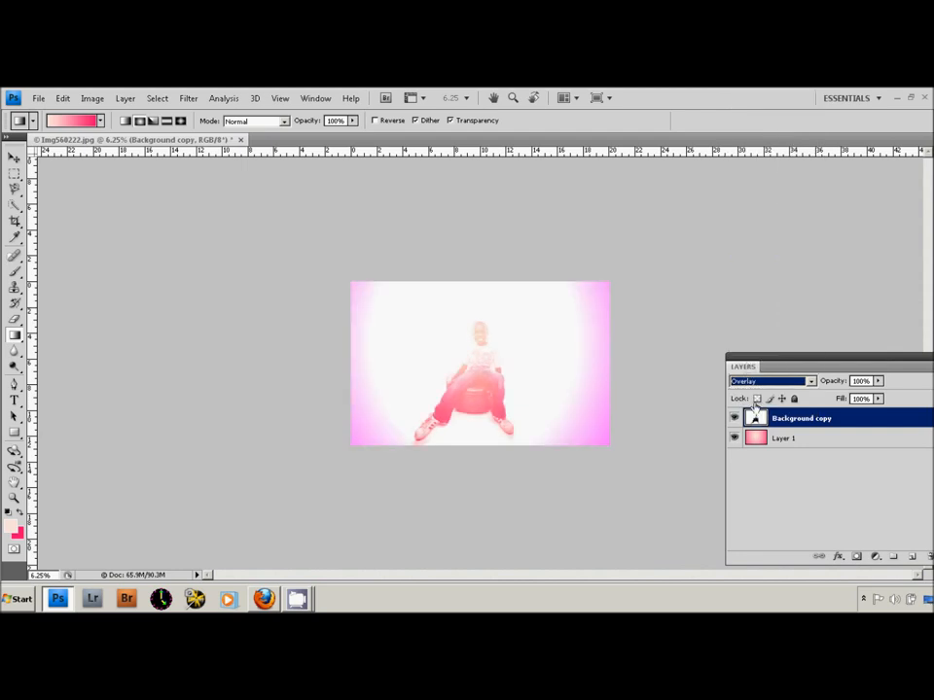
{"action": "left_click", "coordinate": [769, 380]}
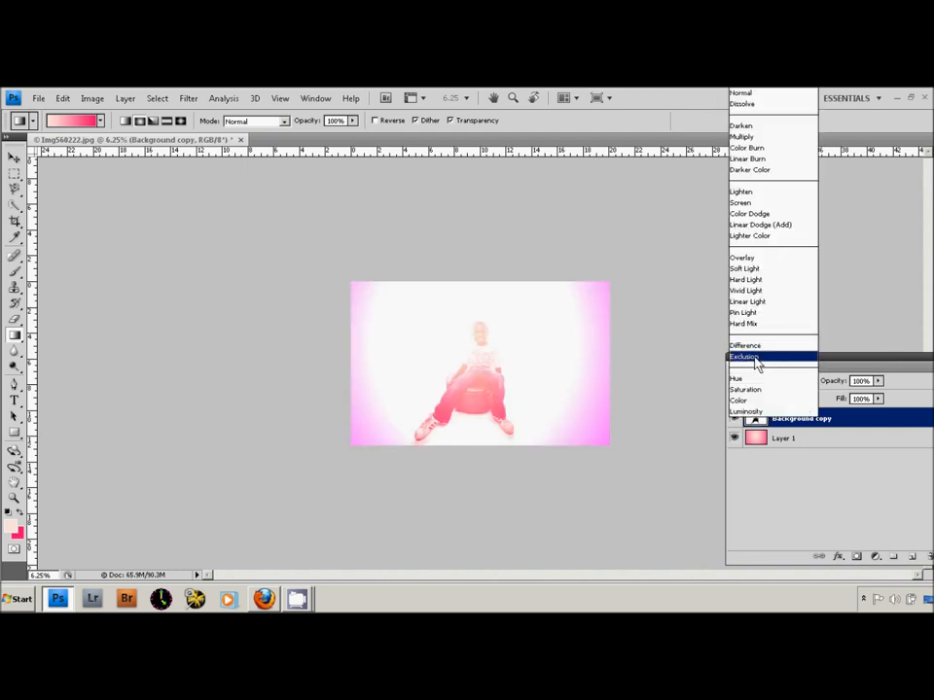
{"action": "left_click", "coordinate": [741, 136]}
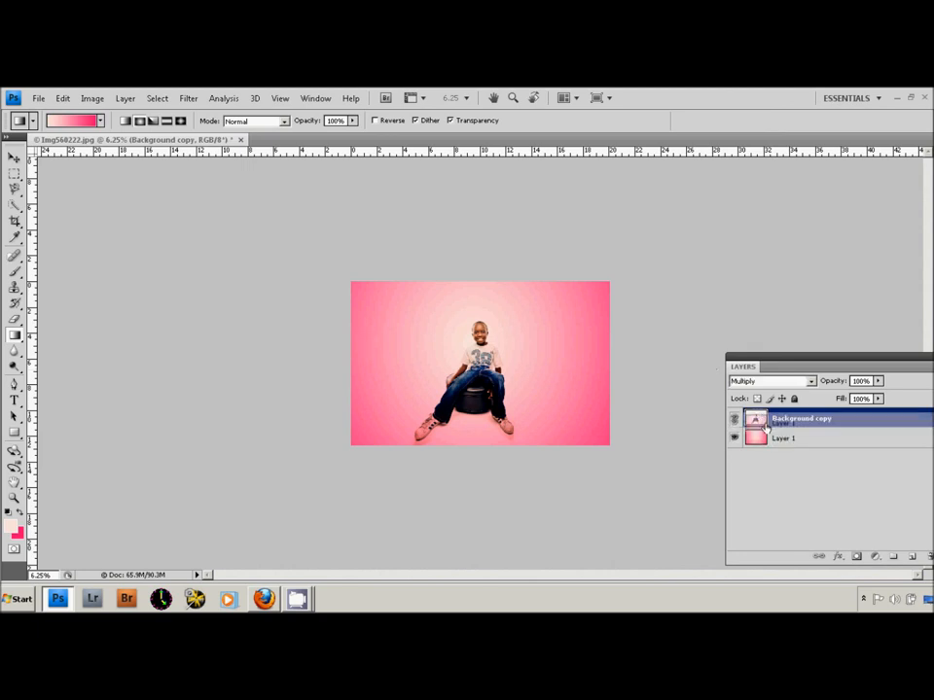
{"action": "left_click", "coordinate": [783, 437]}
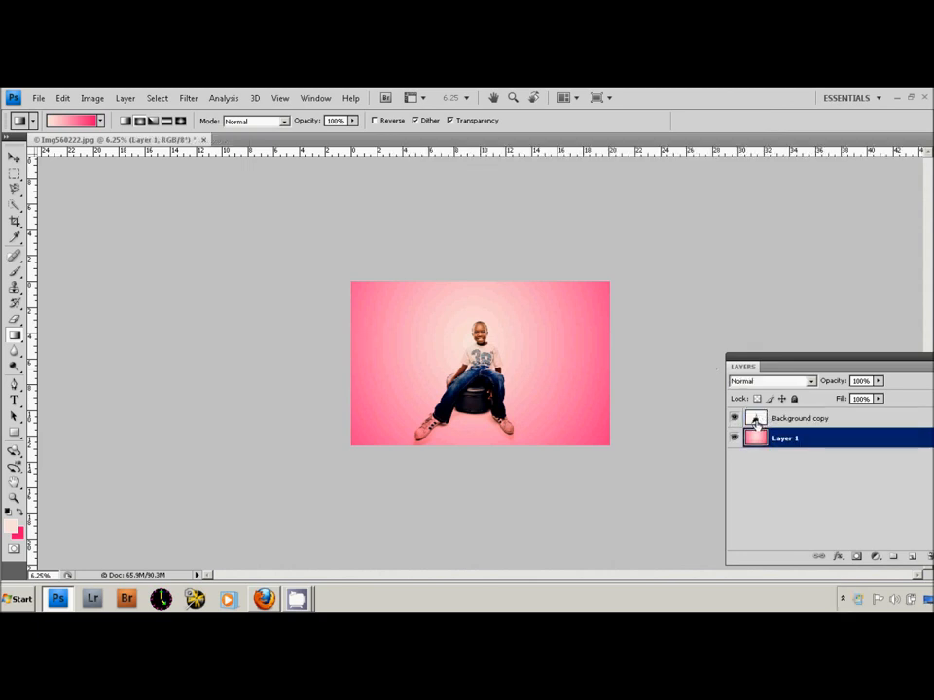
- Move Layer 1 above the photo and set its blend mode to Multiply
{"action": "double_click", "coordinate": [785, 438]}
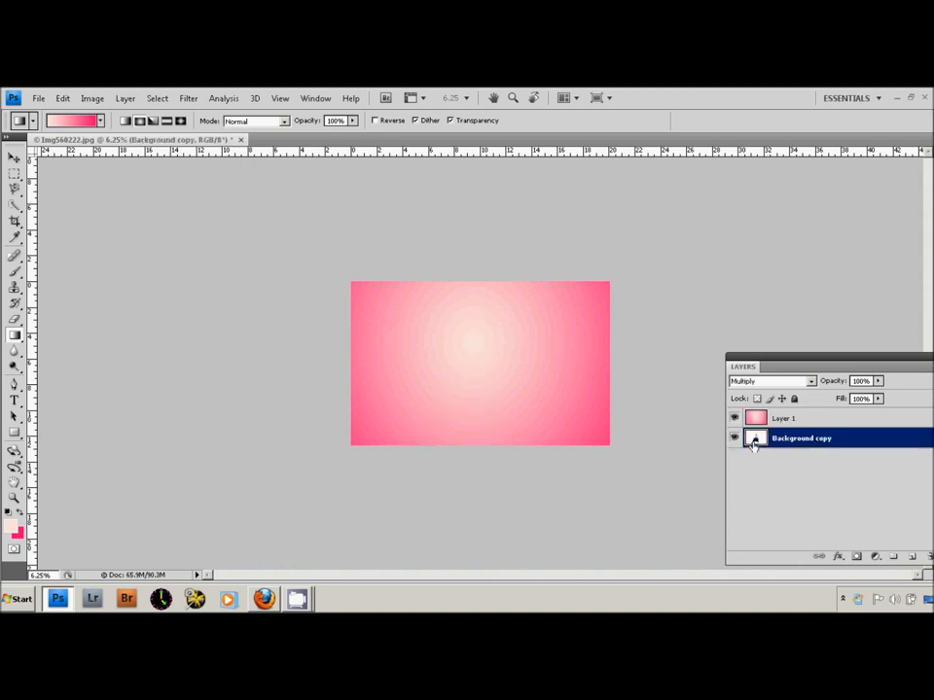
{"action": "left_click", "coordinate": [784, 417]}
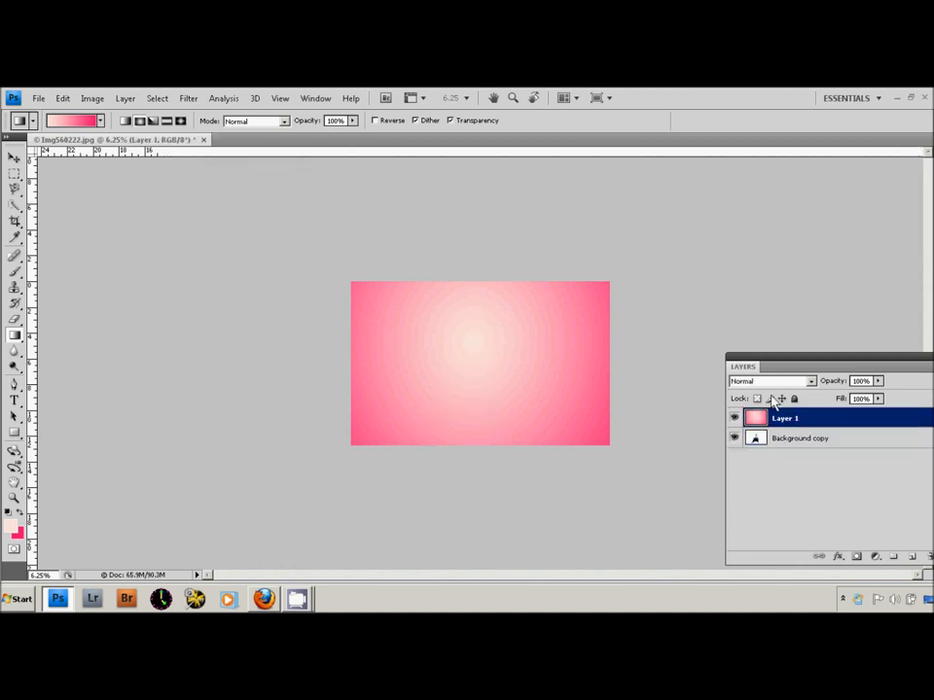
{"action": "left_click", "coordinate": [769, 381]}
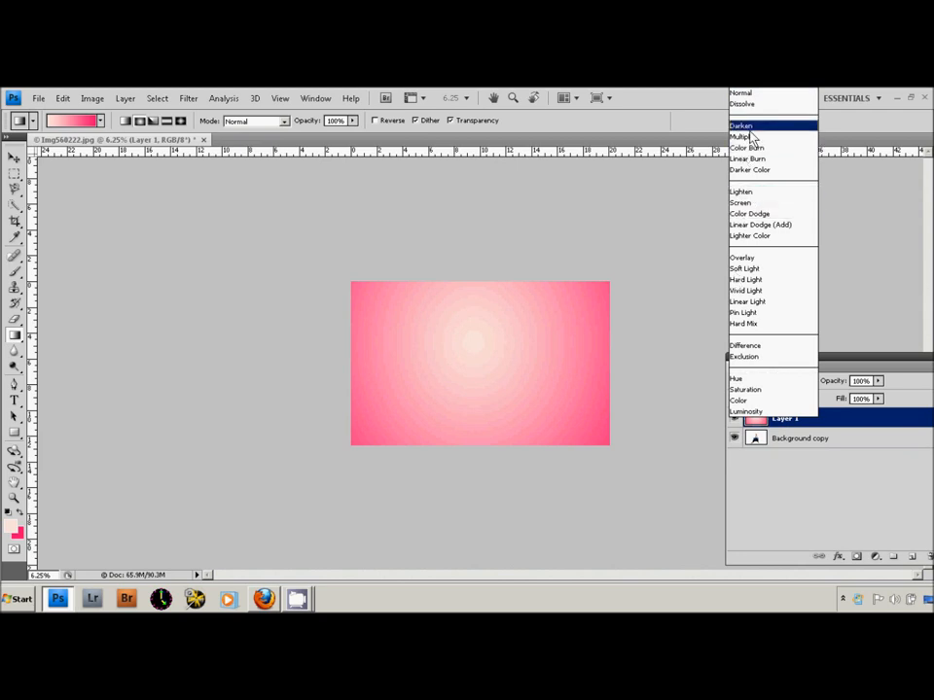
{"action": "left_click", "coordinate": [741, 137]}
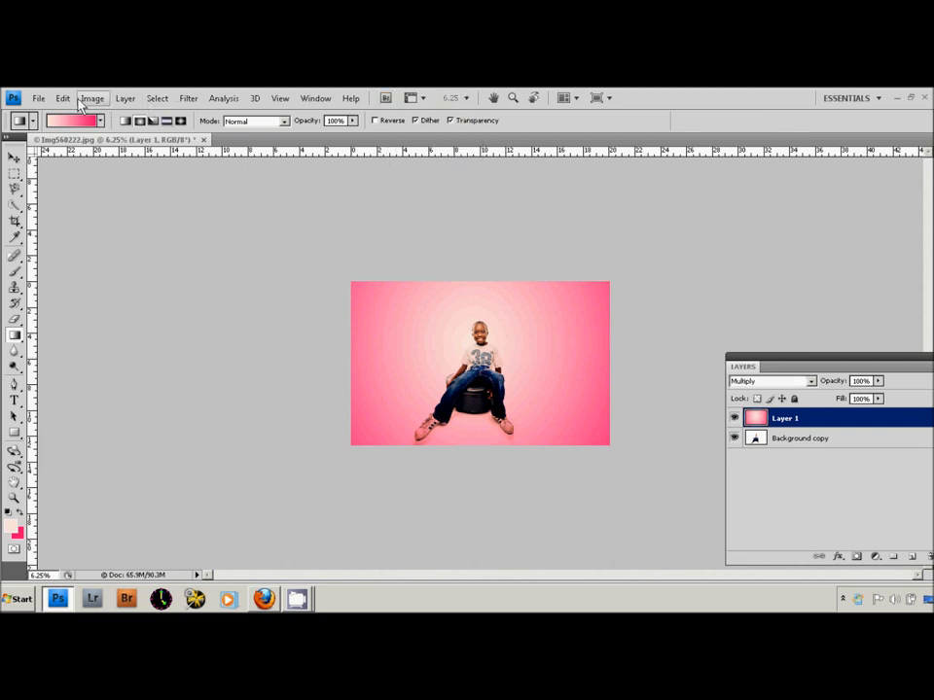
- Free Transform the pink gradient layer, widening it past both sides of the photo
{"action": "left_click", "coordinate": [62, 97]}
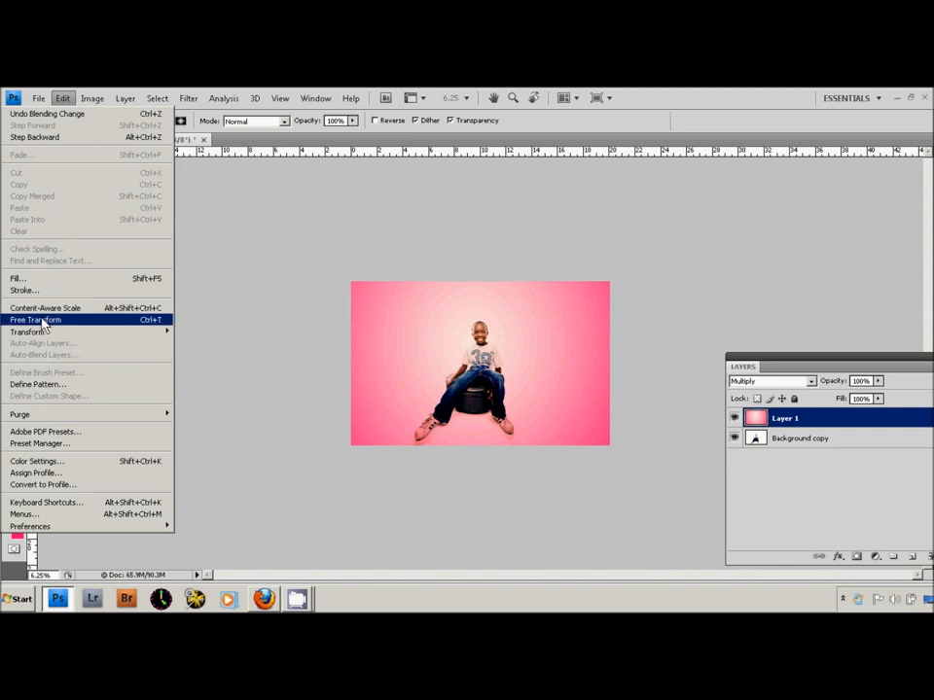
{"action": "left_click", "coordinate": [35, 319]}
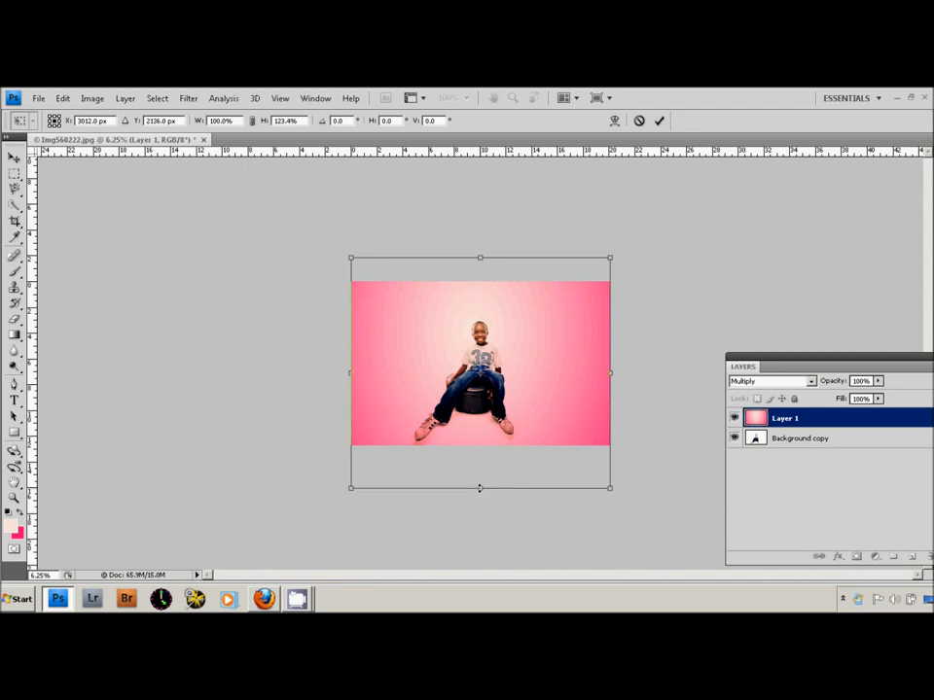
{"action": "left_click_drag", "start_coordinate": [610, 372], "coordinate": [614, 373]}
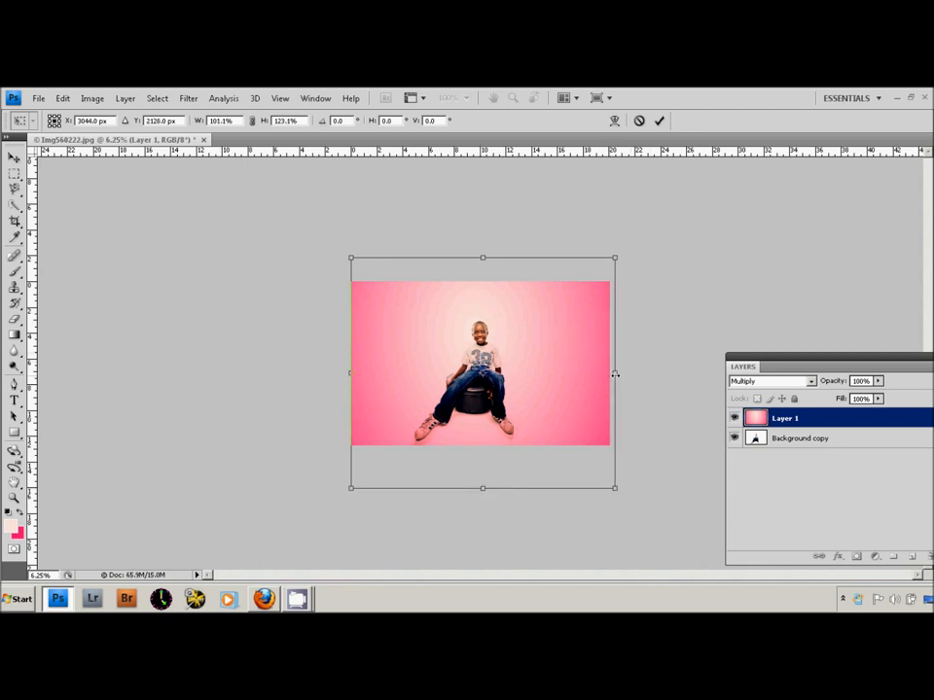
{"action": "left_click_drag", "start_coordinate": [615, 373], "coordinate": [623, 373]}
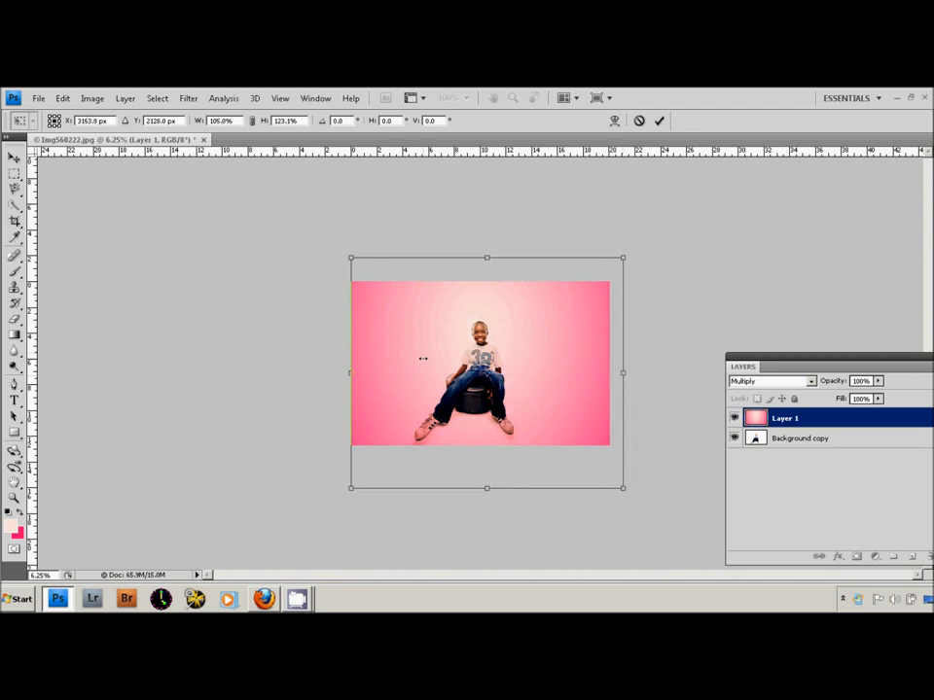
{"action": "left_click_drag", "start_coordinate": [350, 372], "coordinate": [326, 372]}
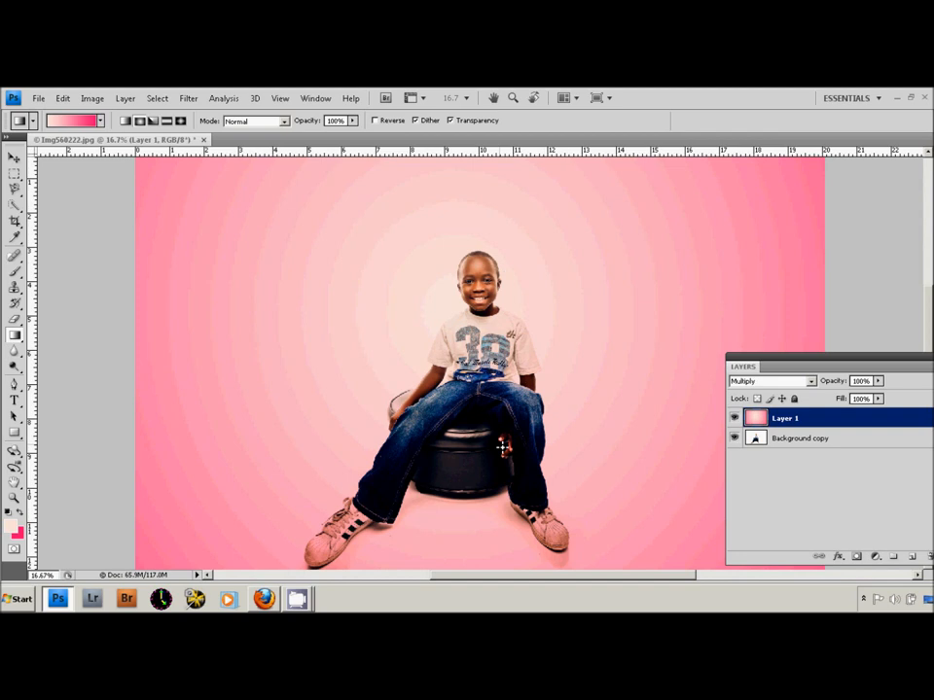
- Zoom out to view the whole pink spotlight composition
{"action": "left_click", "coordinate": [465, 272]}
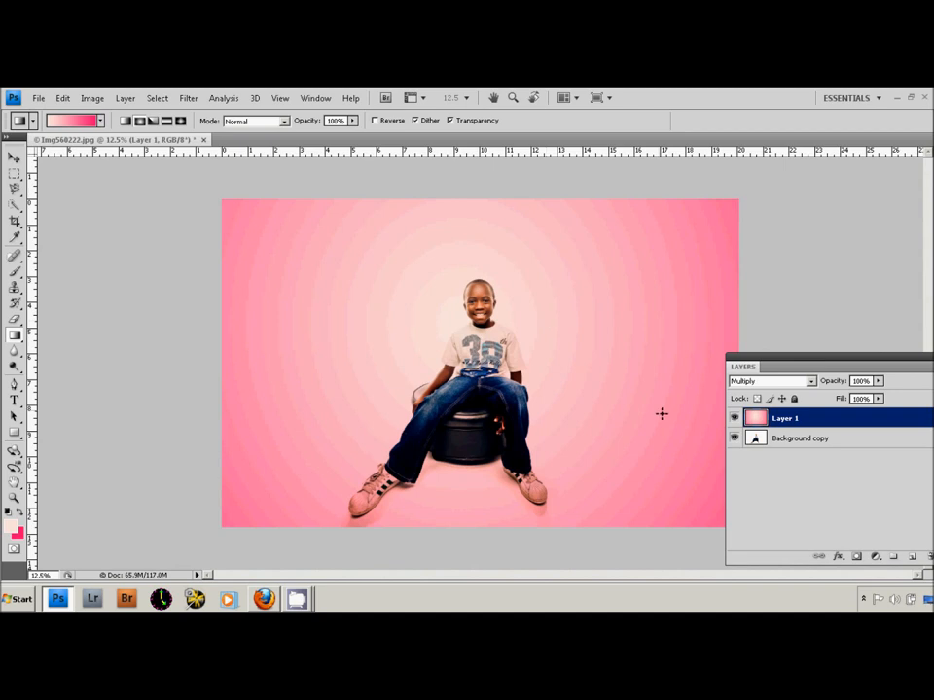
{"action": "mouse_move", "coordinate": [810, 385]}
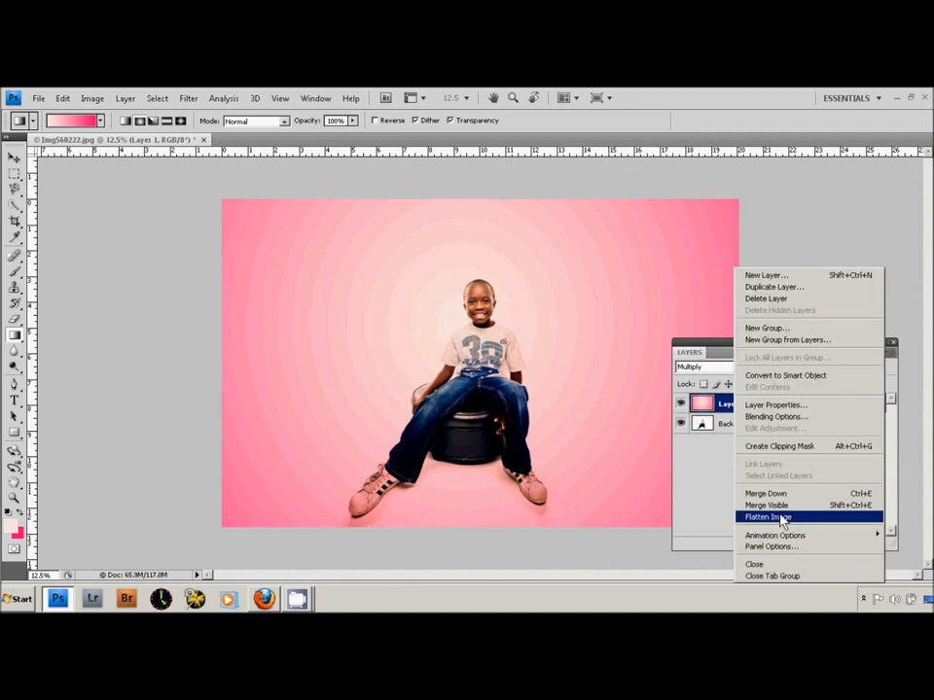
- Flatten the image into a single Background layer, then close the document through the save prompt
{"action": "left_click", "coordinate": [769, 517]}
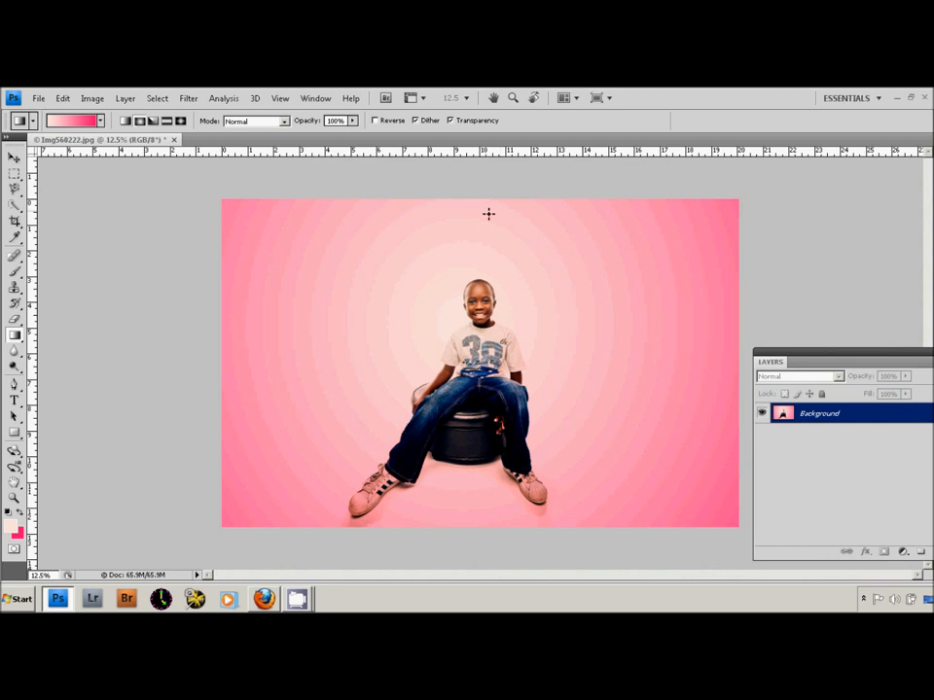
{"action": "mouse_move", "coordinate": [212, 156]}
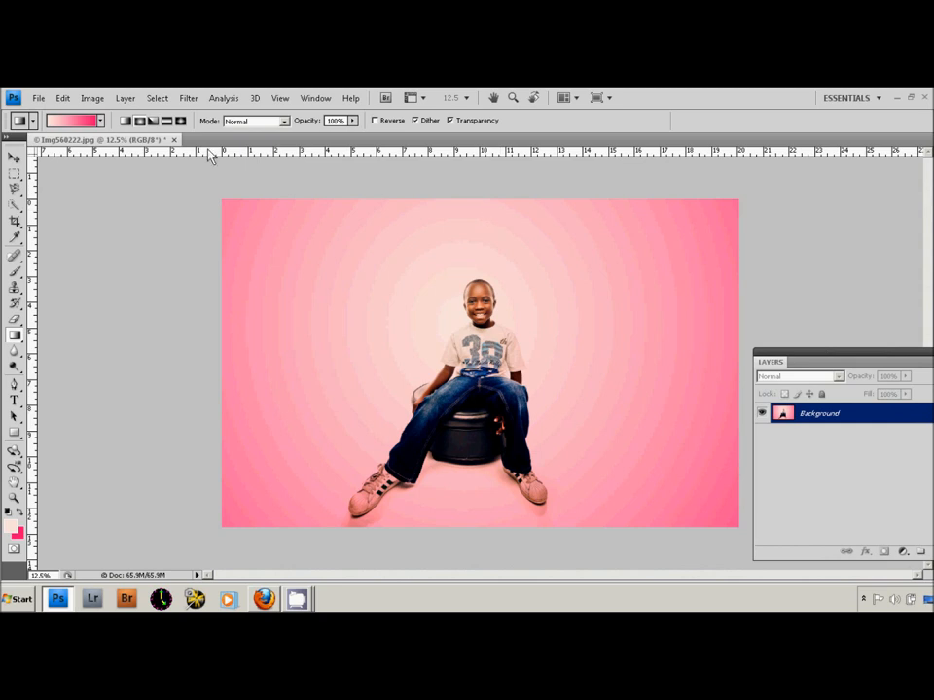
{"action": "left_click", "coordinate": [174, 139]}
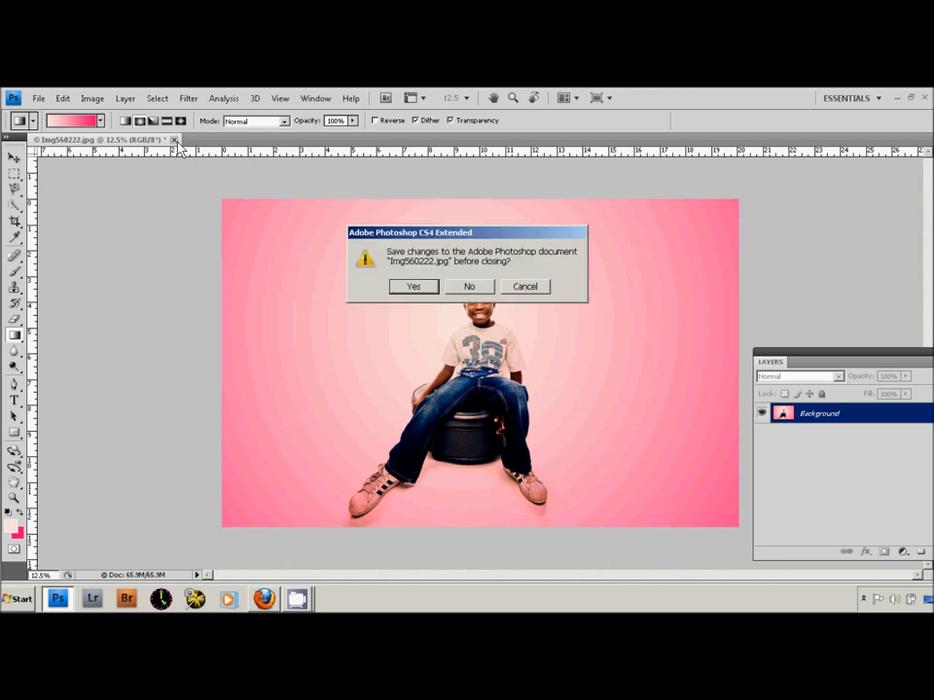
{"action": "left_click", "coordinate": [468, 286]}
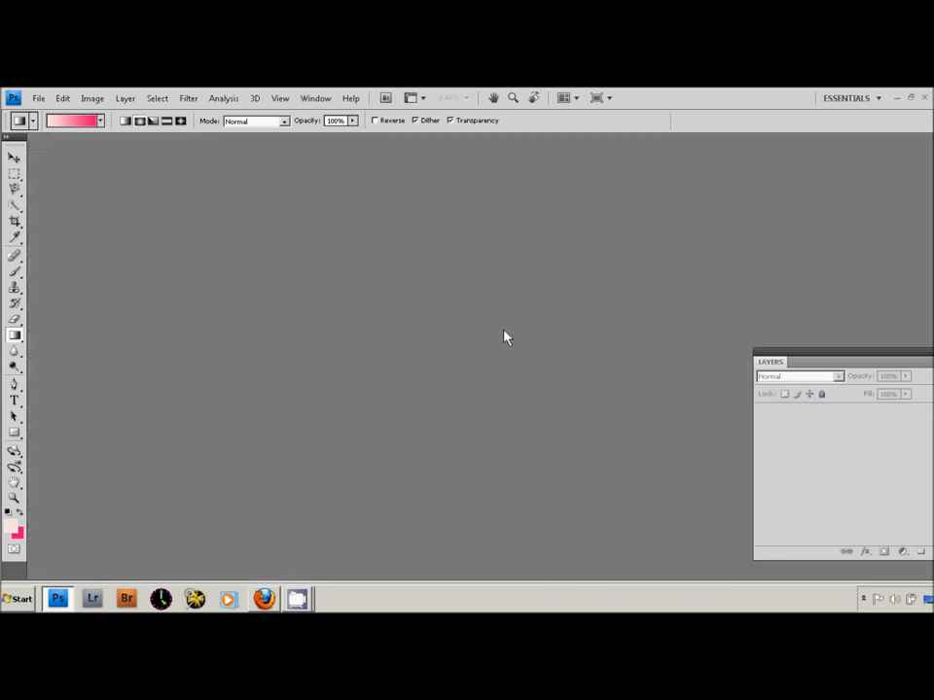
- Open the File > Open browser on the folder of studio photo thumbnails
{"action": "left_click", "coordinate": [38, 98]}
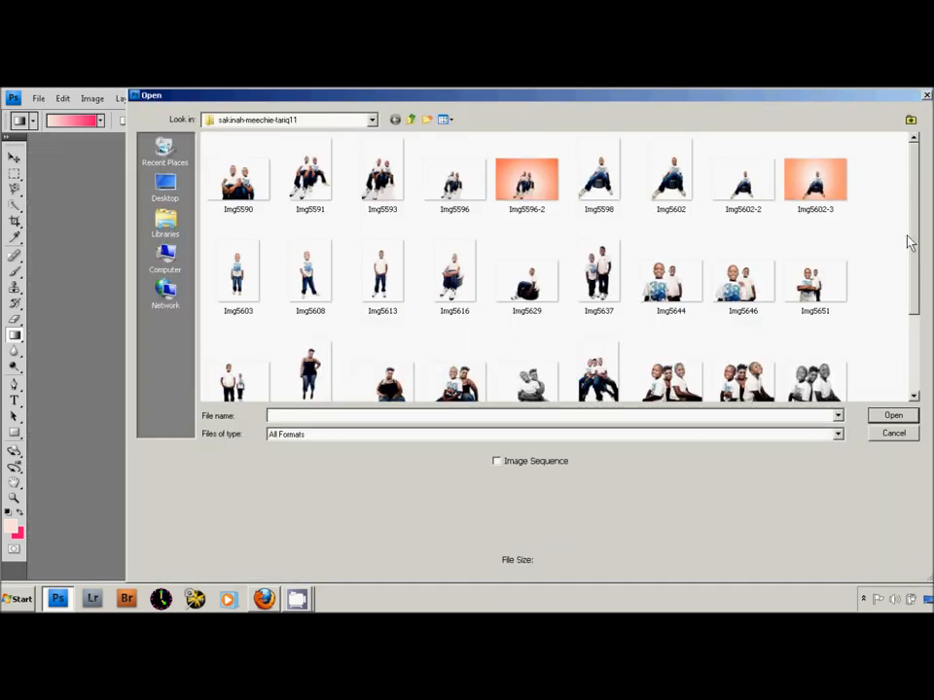
{"action": "scroll", "scroll_direction": "down", "scroll_amount": 3}
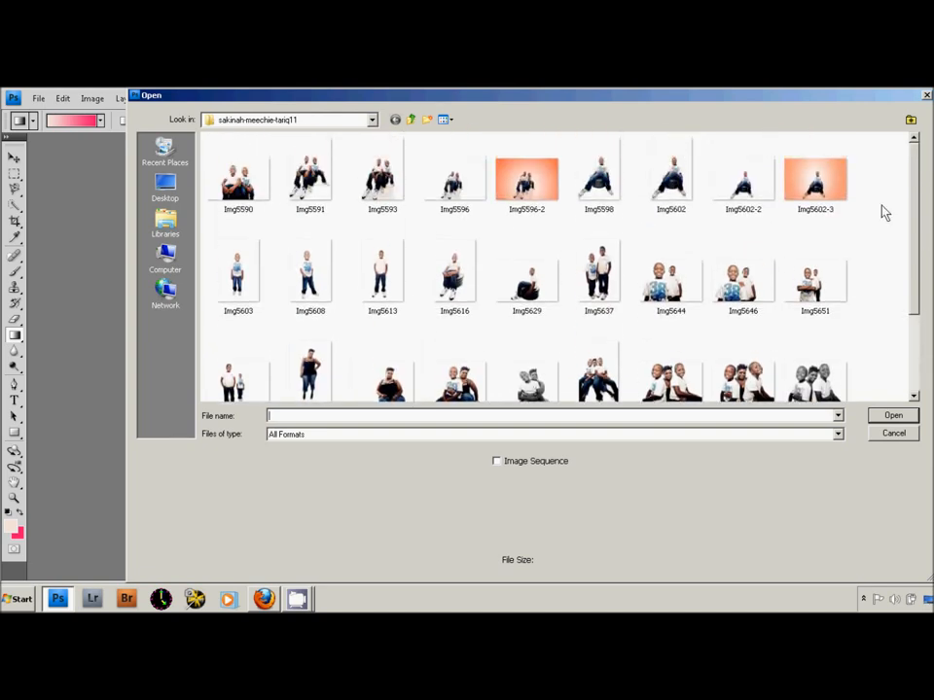
{"action": "mouse_move", "coordinate": [815, 180]}
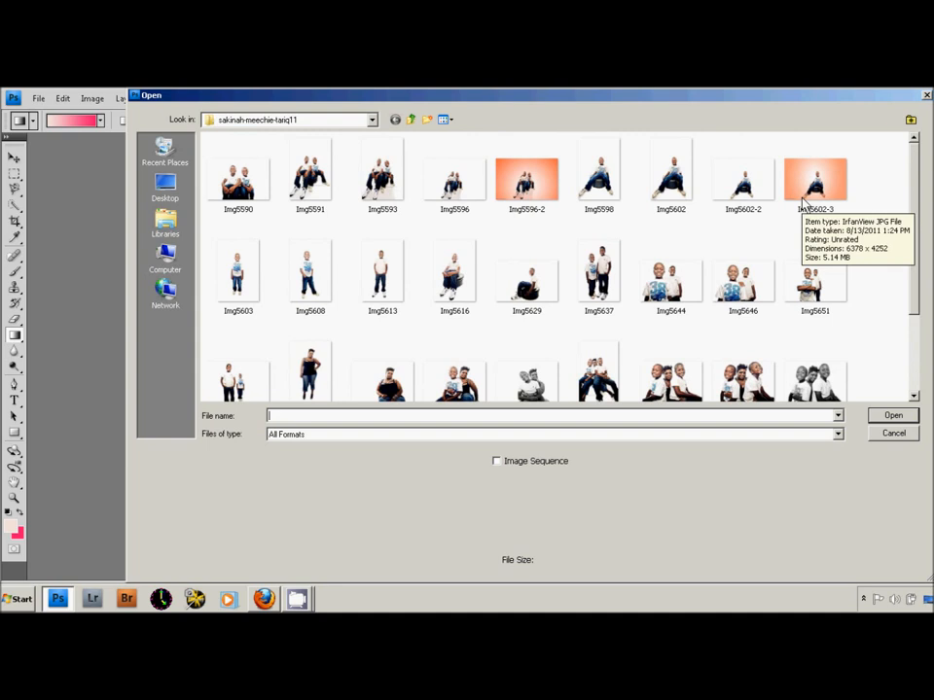
{"action": "mouse_move", "coordinate": [788, 216]}
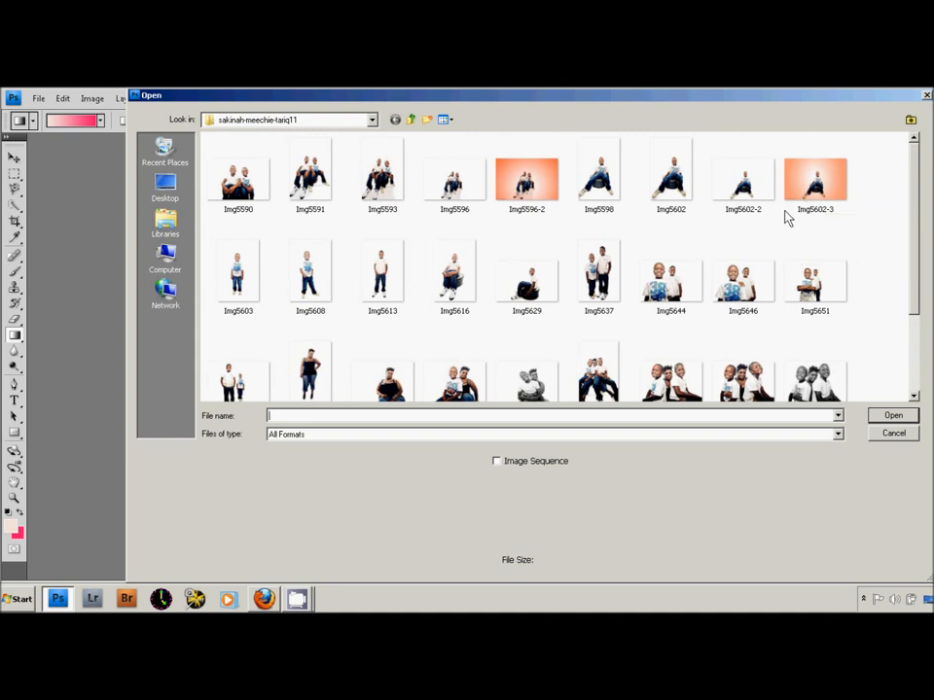
{"action": "left_click", "coordinate": [891, 433]}
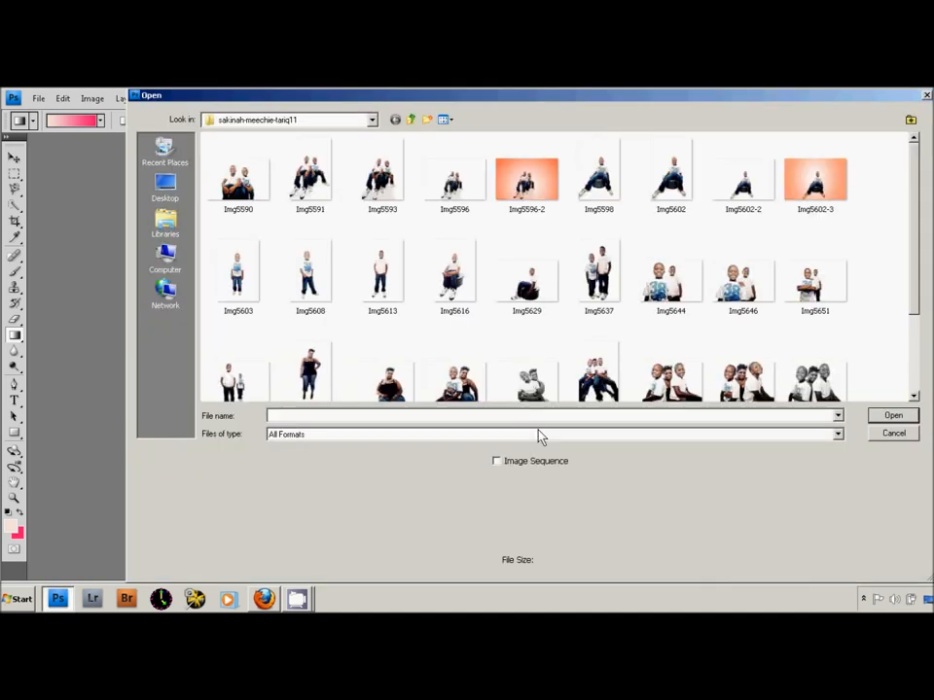
{"action": "mouse_move", "coordinate": [455, 176]}
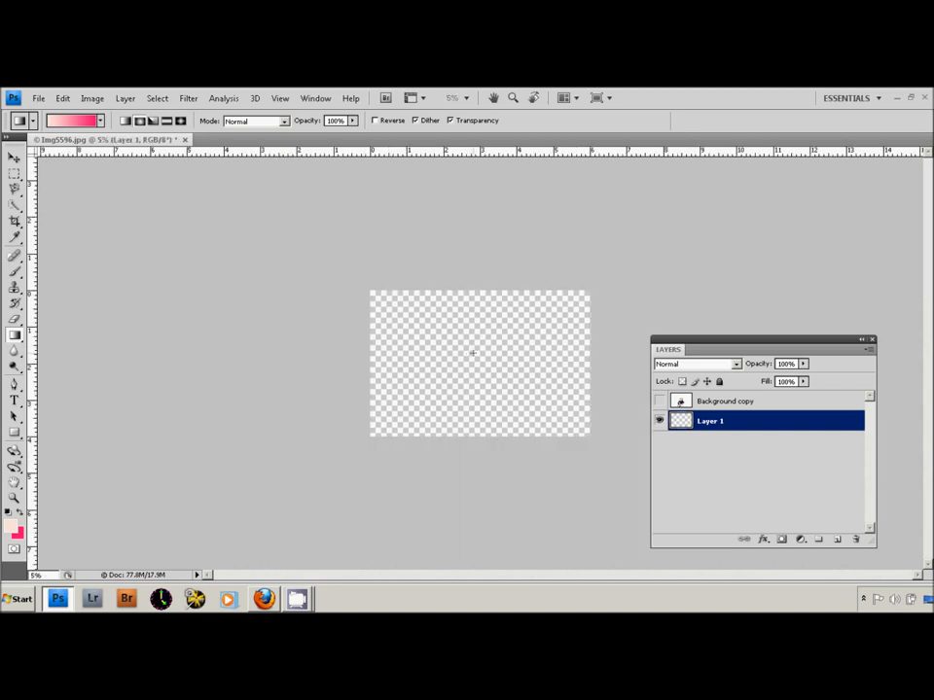
- Drag a pink radial gradient across the empty Layer 1 of Img5596
{"action": "left_click_drag", "start_coordinate": [474, 352], "coordinate": [481, 444]}
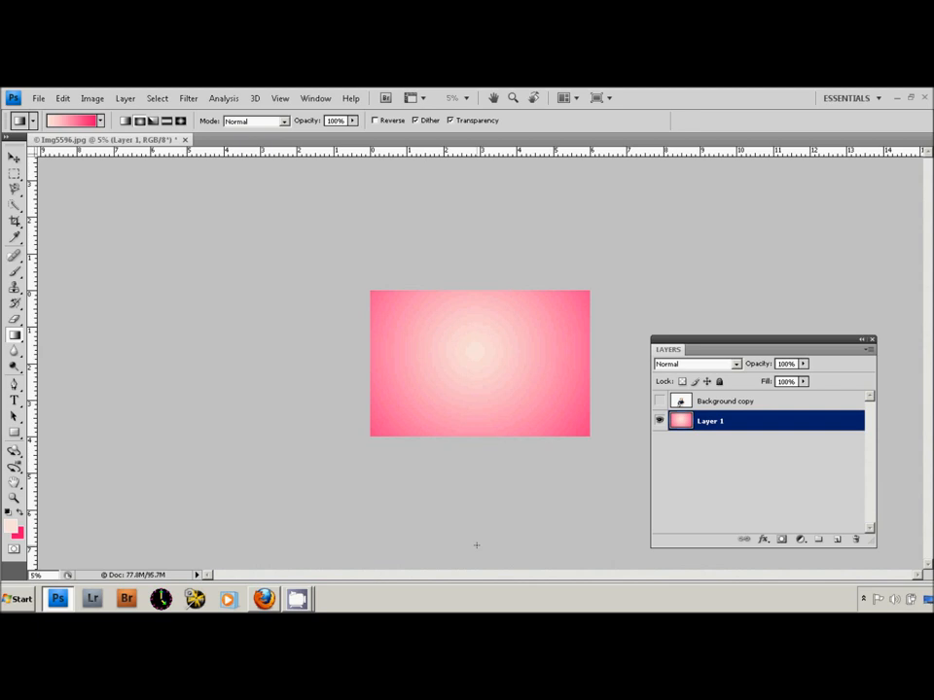
{"action": "mouse_move", "coordinate": [477, 393]}
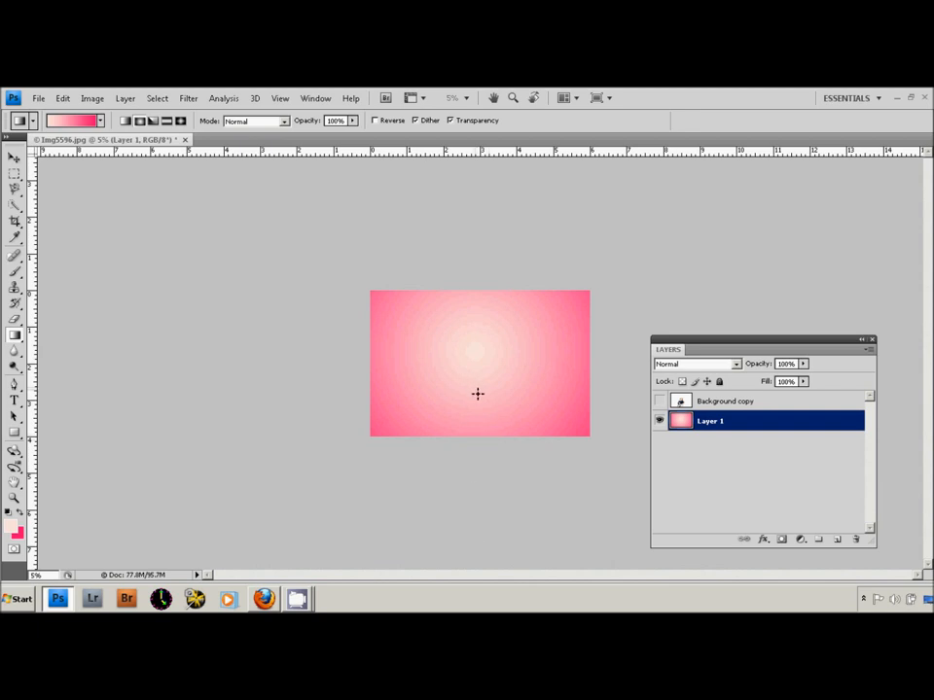
{"action": "mouse_move", "coordinate": [472, 525]}
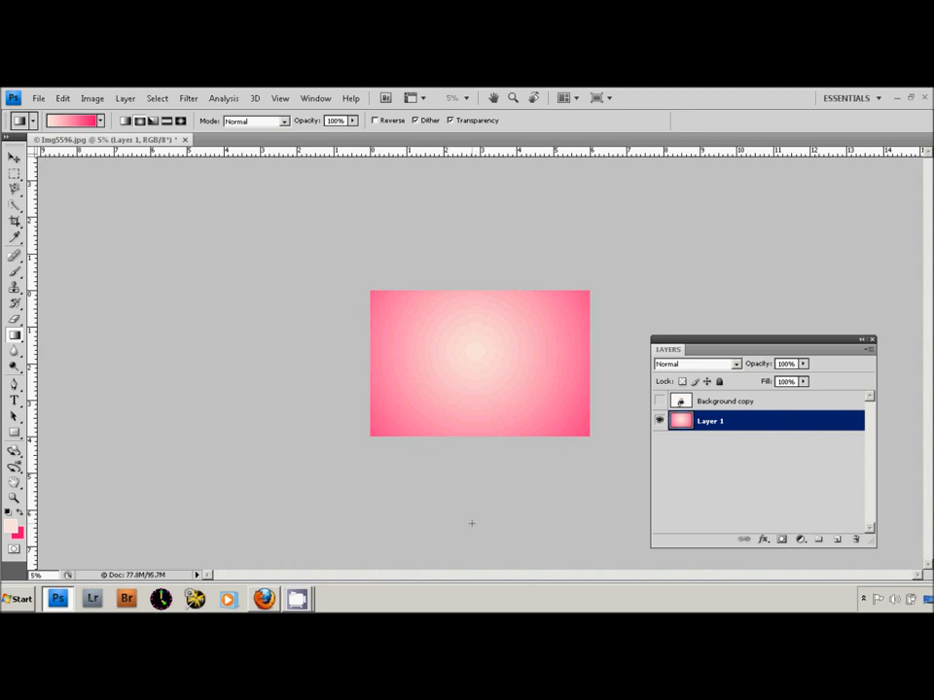
{"action": "mouse_move", "coordinate": [481, 438]}
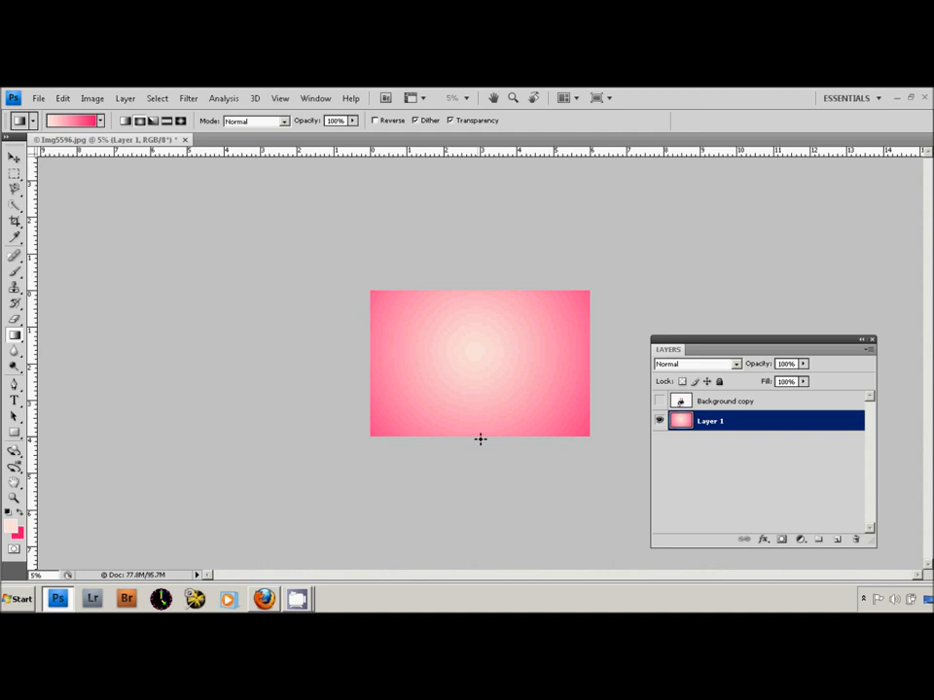
{"action": "mouse_move", "coordinate": [475, 509]}
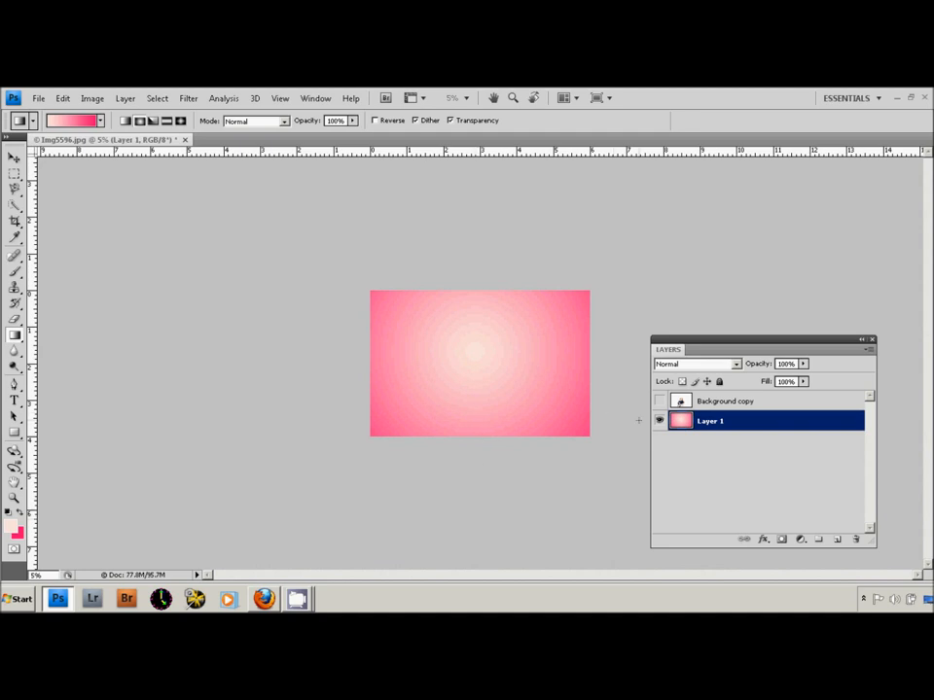
- Make the hidden Img5596 photo copy visible again above the gradient
{"action": "left_click", "coordinate": [659, 401]}
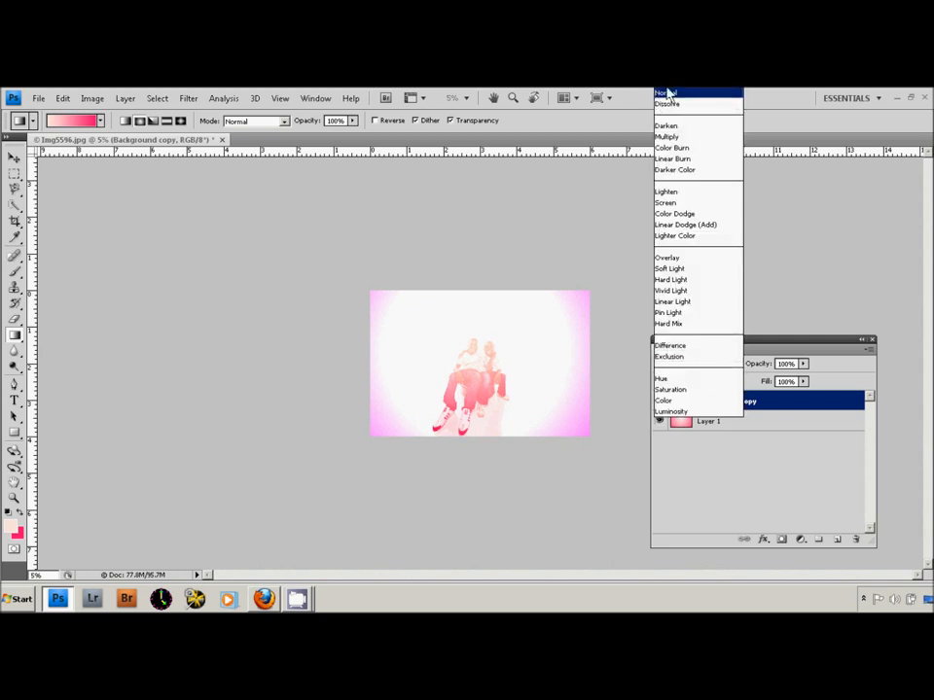
- Set the pink gradient layer's blend mode to Multiply over the Img5596 photo
{"action": "left_click", "coordinate": [666, 93]}
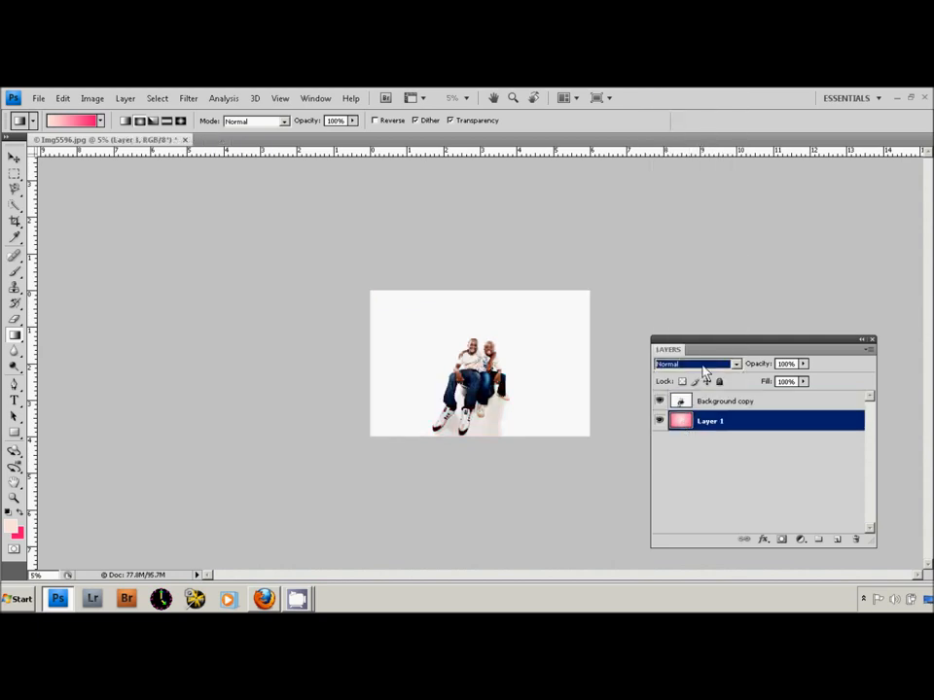
{"action": "left_click", "coordinate": [695, 362]}
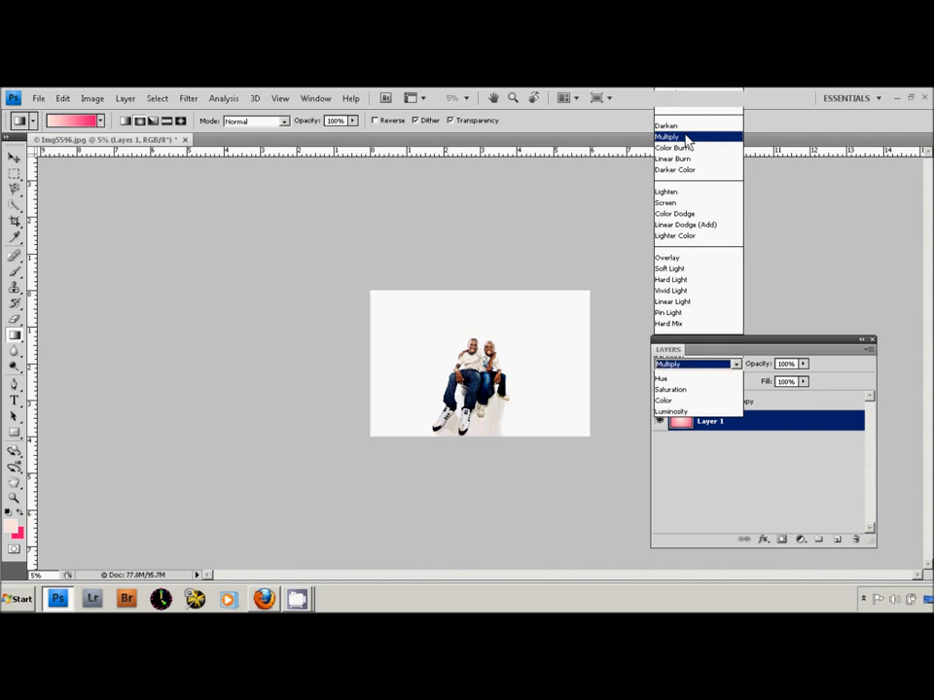
{"action": "left_click", "coordinate": [666, 136]}
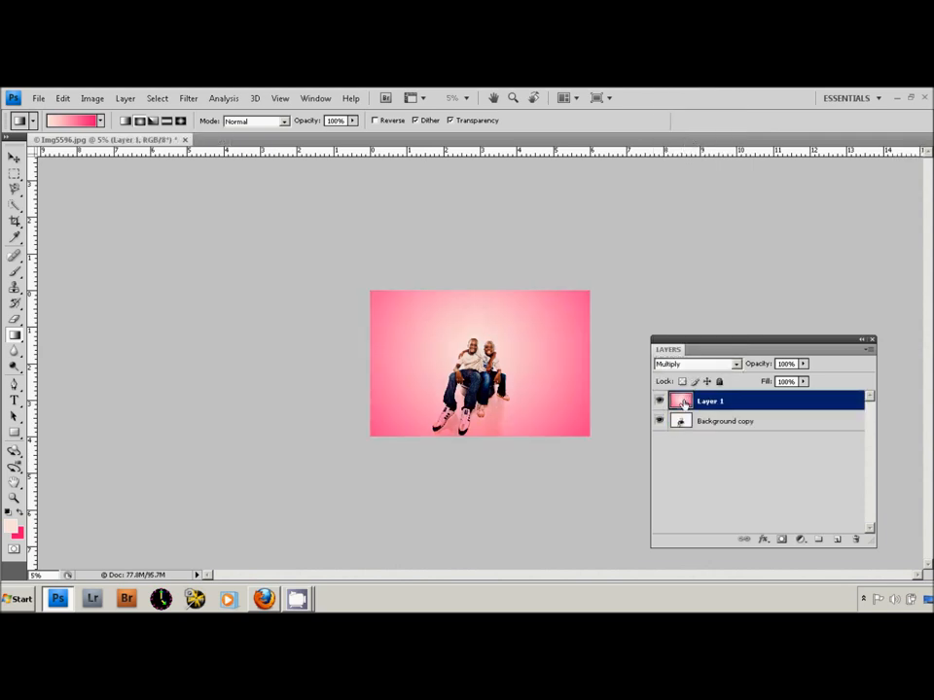
{"action": "mouse_move", "coordinate": [681, 401]}
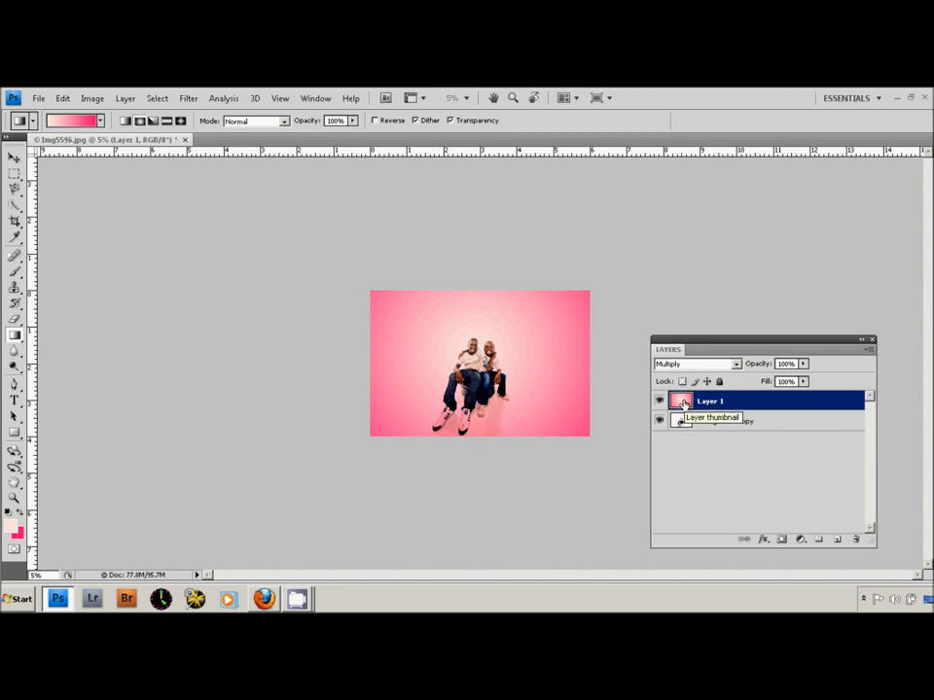
{"action": "mouse_move", "coordinate": [623, 358]}
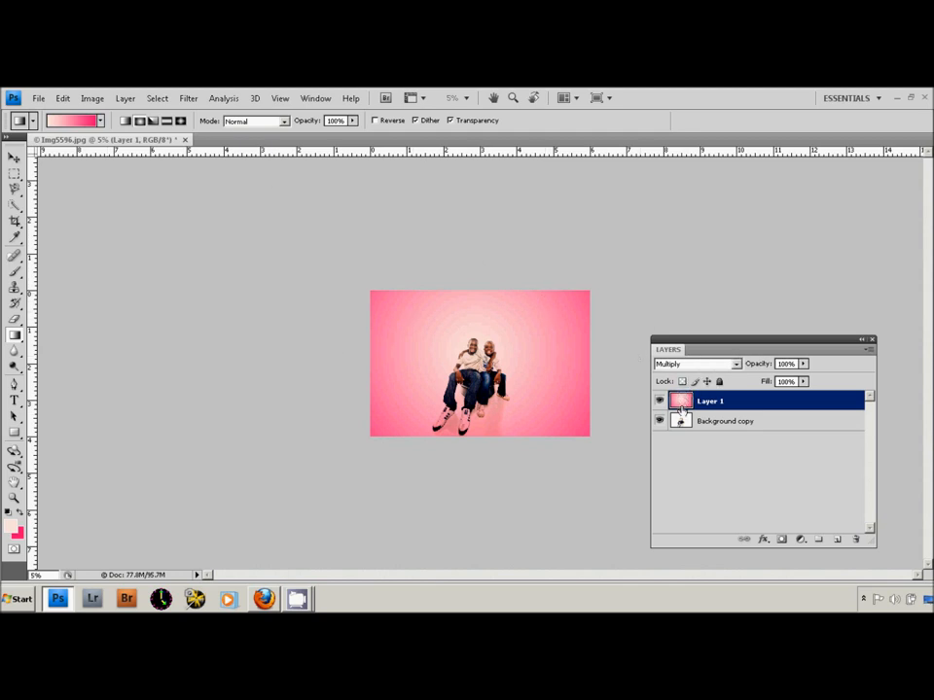
- Open Image > Adjustments > Hue/Saturation for the pink gradient layer
{"action": "left_click", "coordinate": [62, 97]}
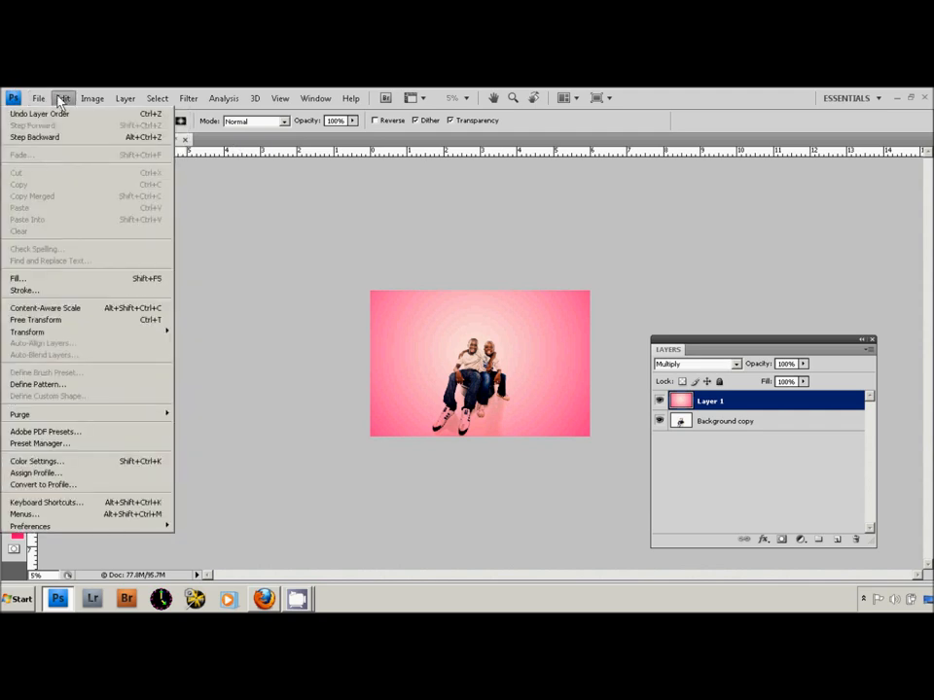
{"action": "left_click", "coordinate": [91, 97]}
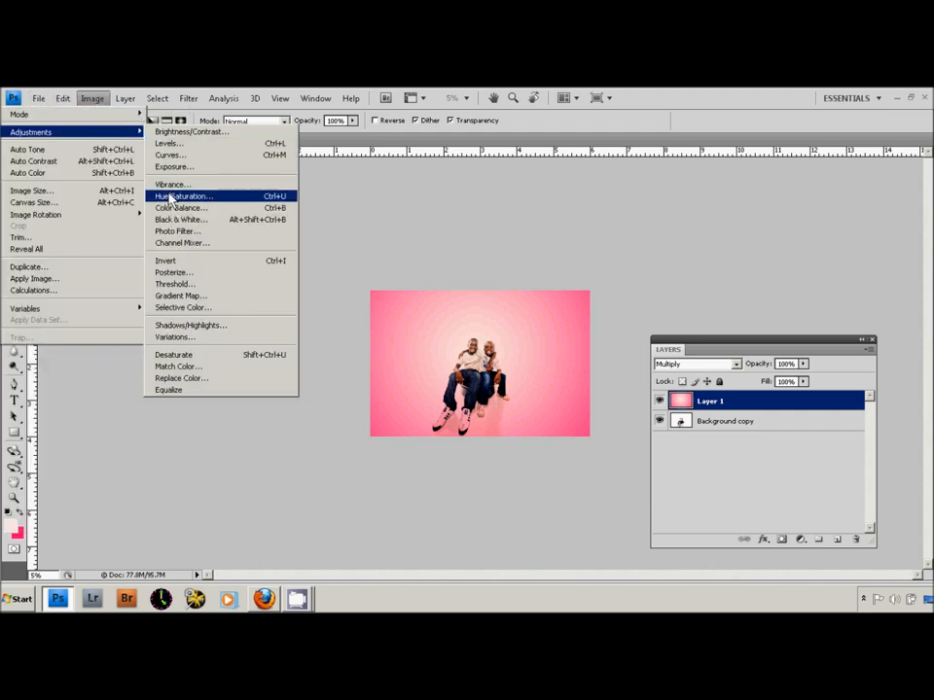
{"action": "left_click", "coordinate": [182, 195]}
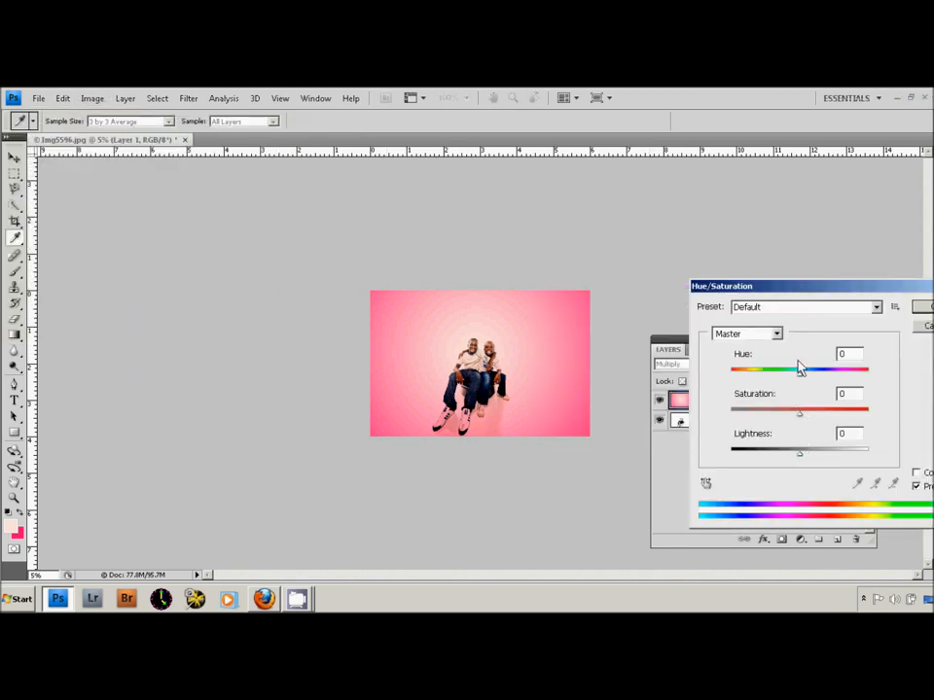
- Preview hue -36 and saturation -72 on the gradient, then cancel the change
{"action": "left_click_drag", "start_coordinate": [788, 367], "coordinate": [800, 368]}
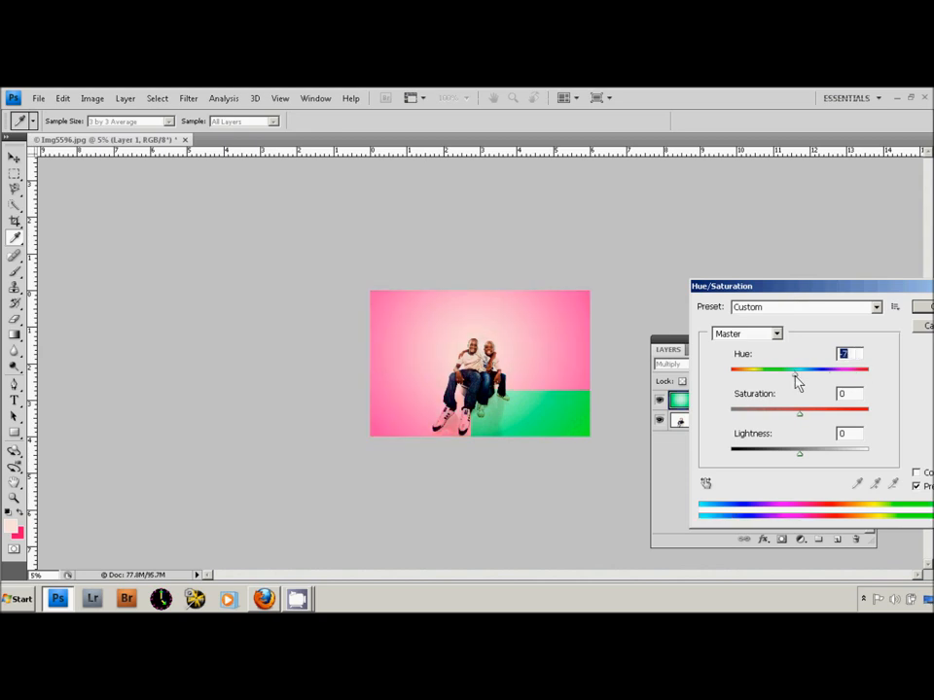
{"action": "left_click_drag", "start_coordinate": [797, 368], "coordinate": [775, 367]}
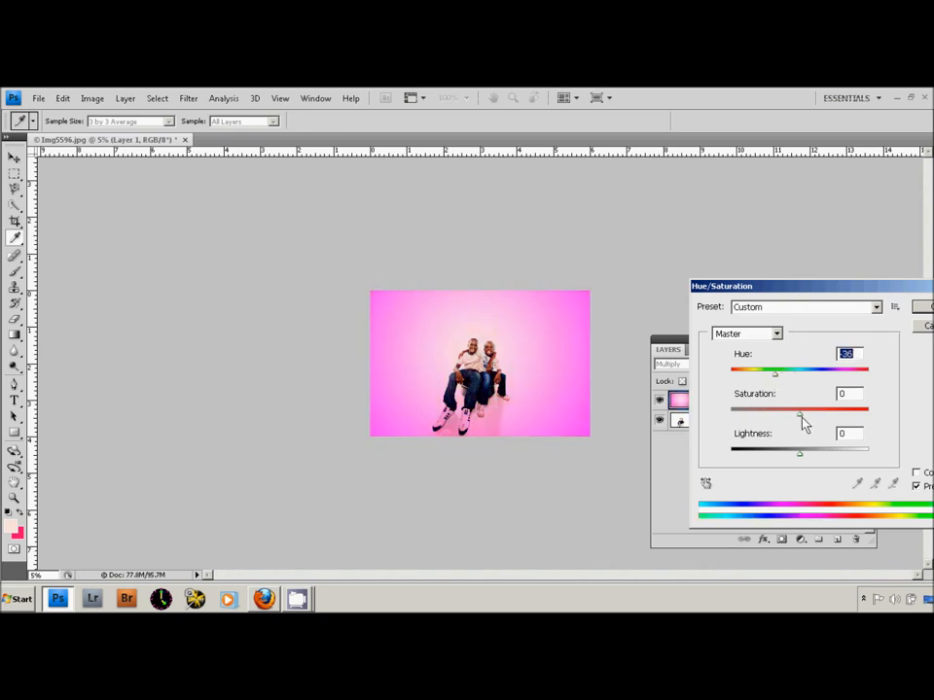
{"action": "left_click_drag", "start_coordinate": [801, 410], "coordinate": [765, 410]}
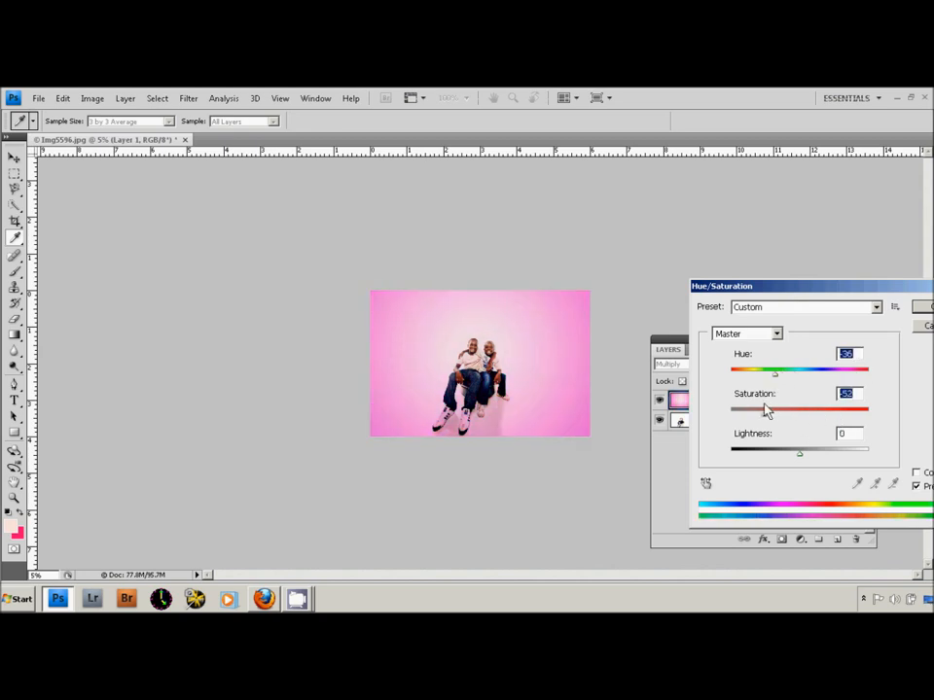
{"action": "left_click_drag", "start_coordinate": [788, 408], "coordinate": [768, 409]}
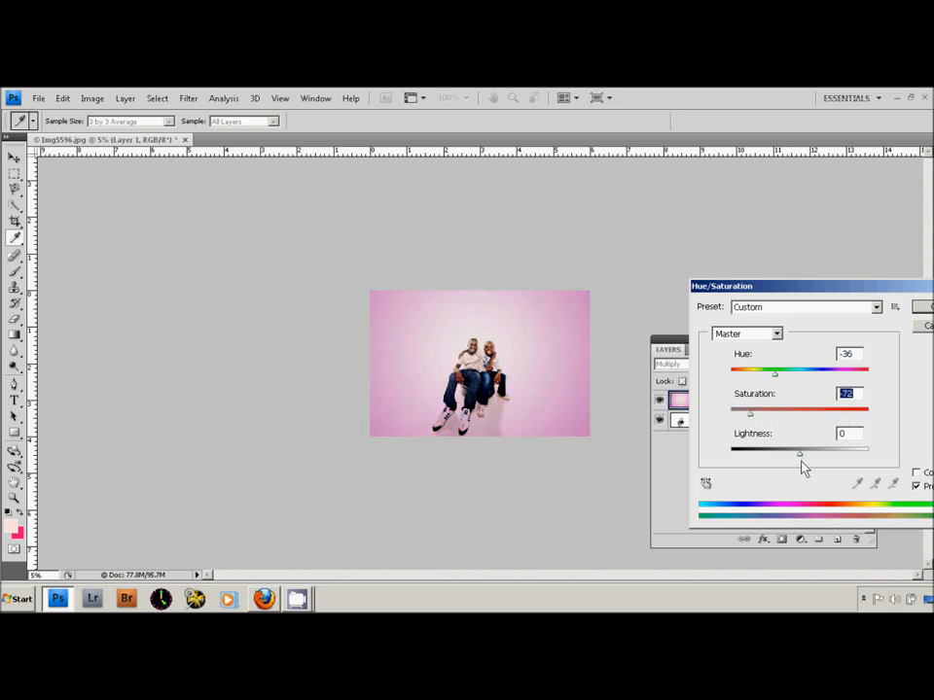
{"action": "left_click_drag", "start_coordinate": [799, 454], "coordinate": [827, 453]}
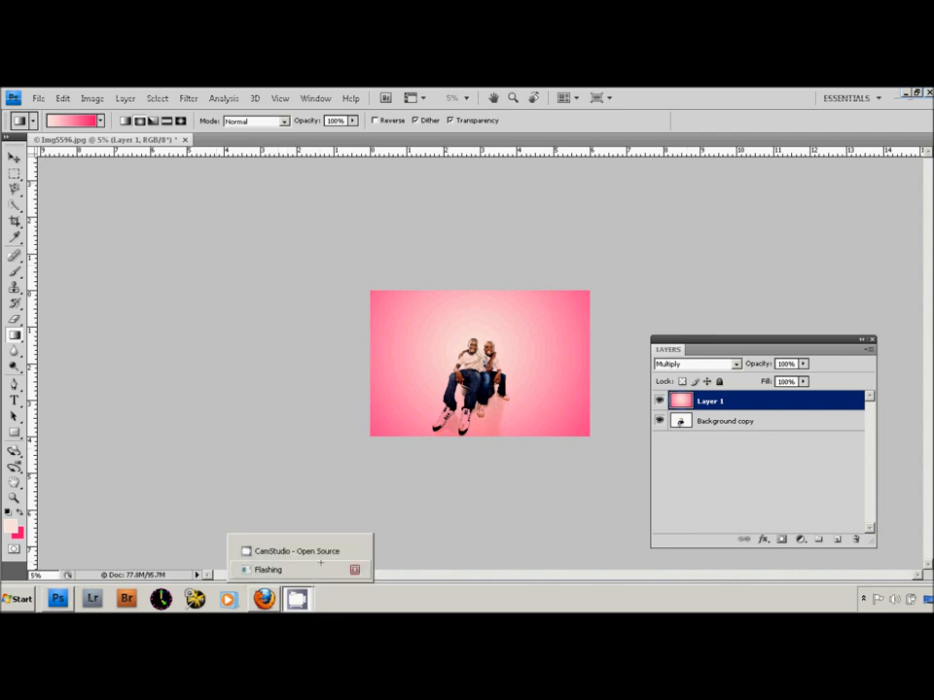
{"action": "left_click", "coordinate": [296, 551]}
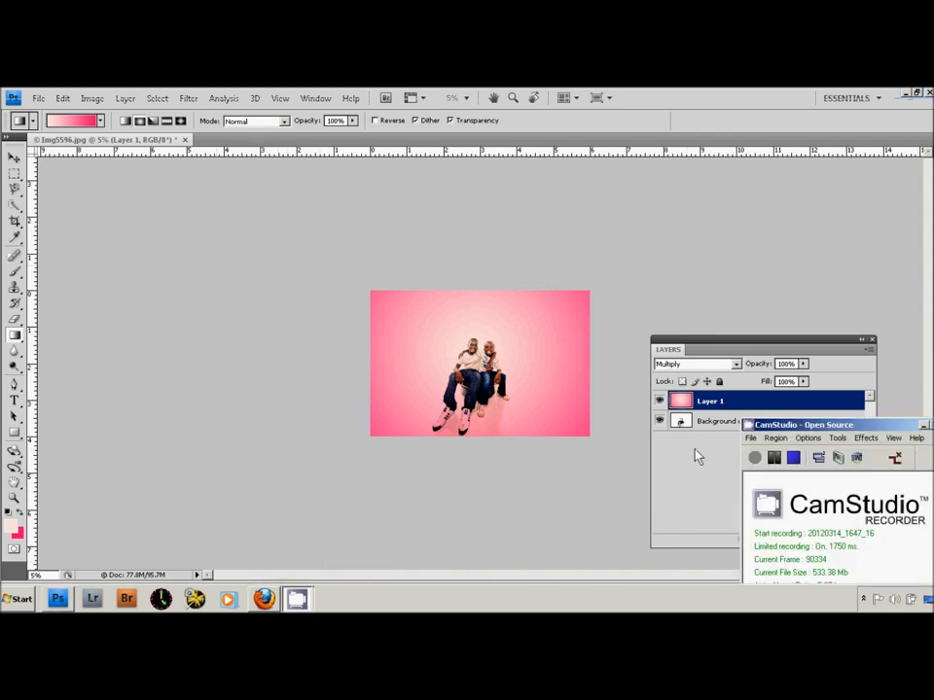